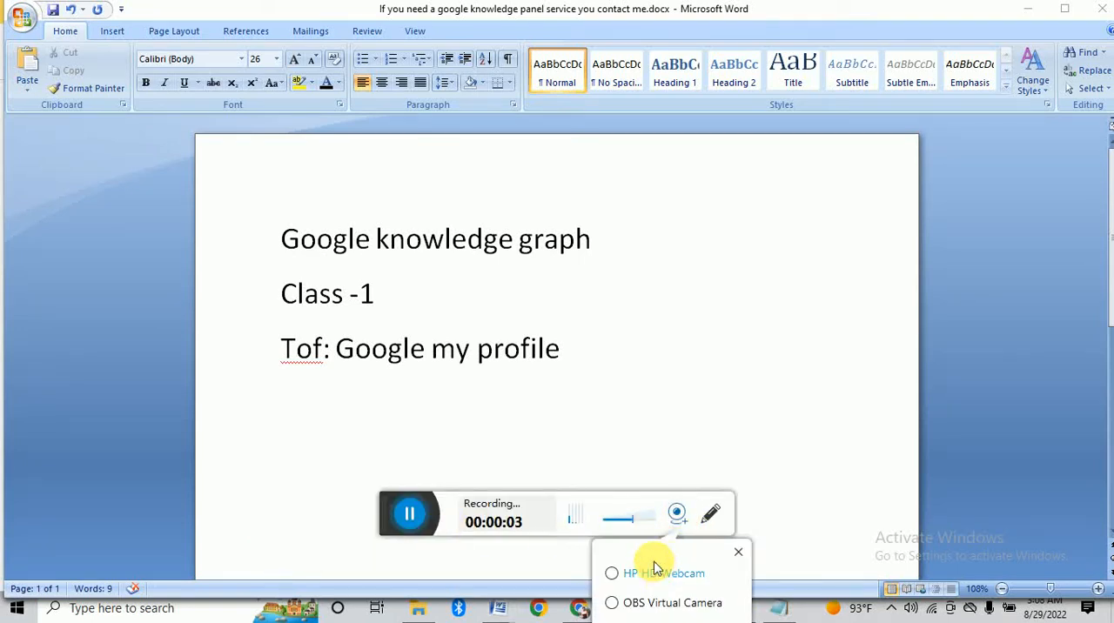
- Search 'google my profile' in Chrome and open the About me - Google Account result
left_click(613, 573)
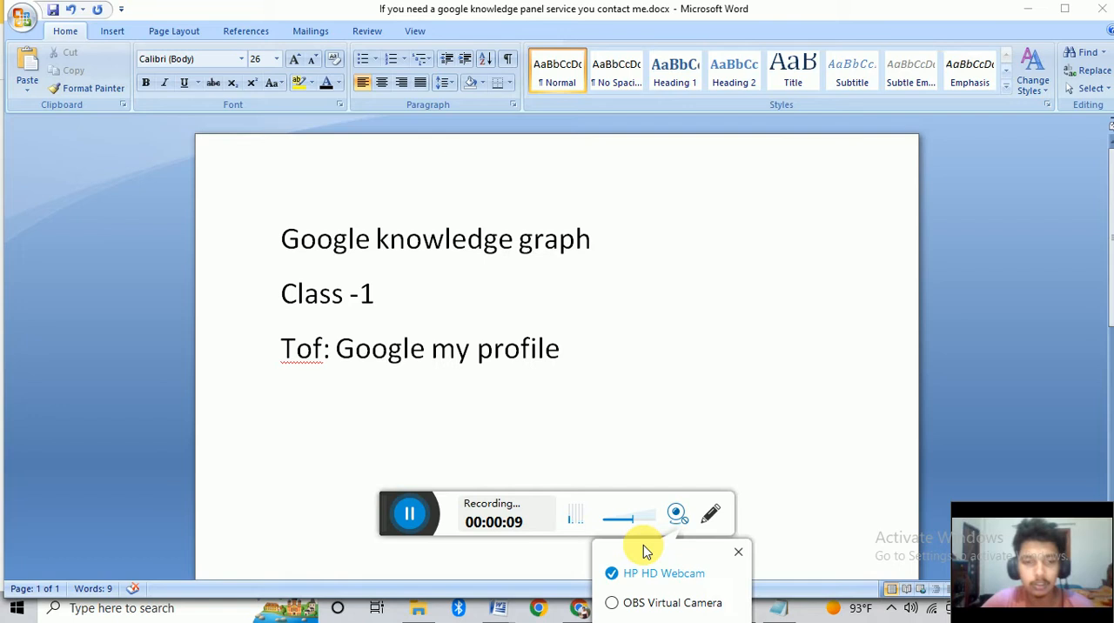
mouse_move(644, 371)
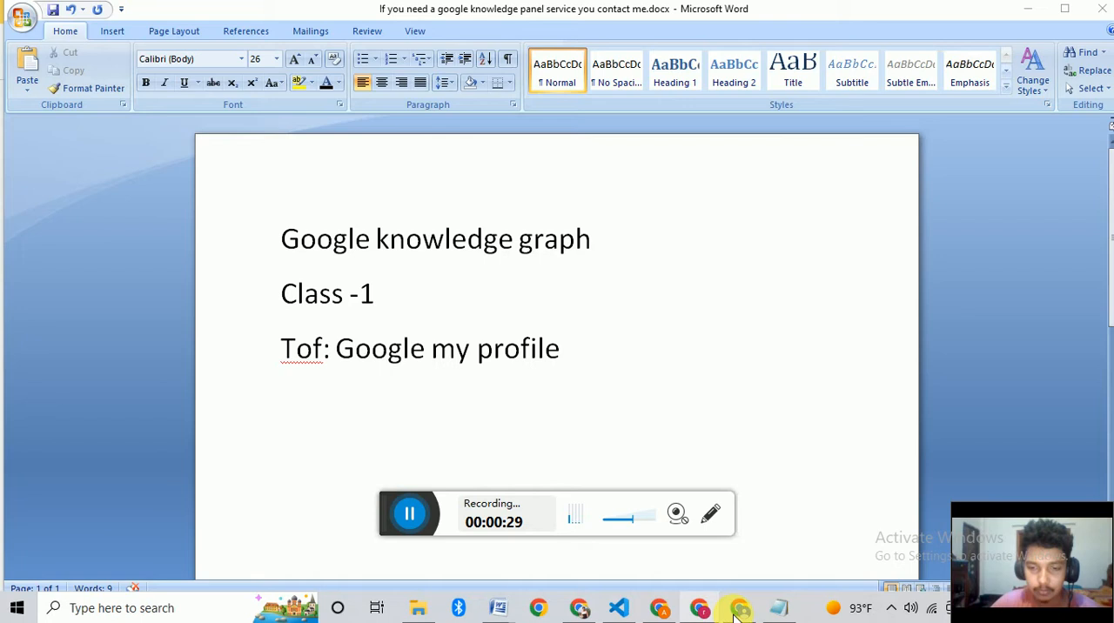
left_click(738, 608)
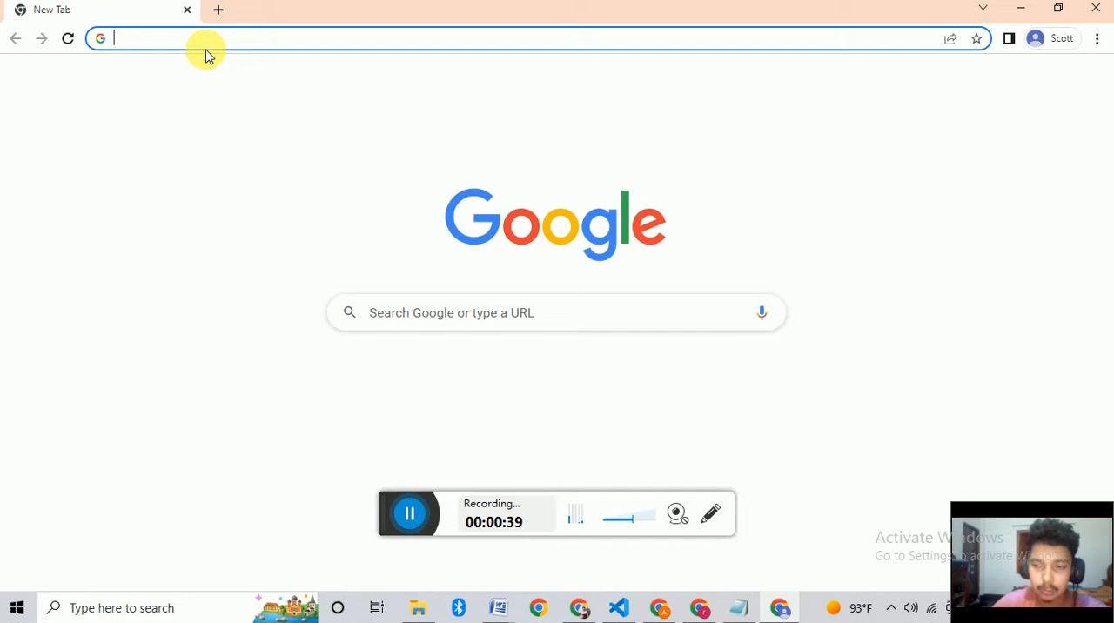
type("google my profile")
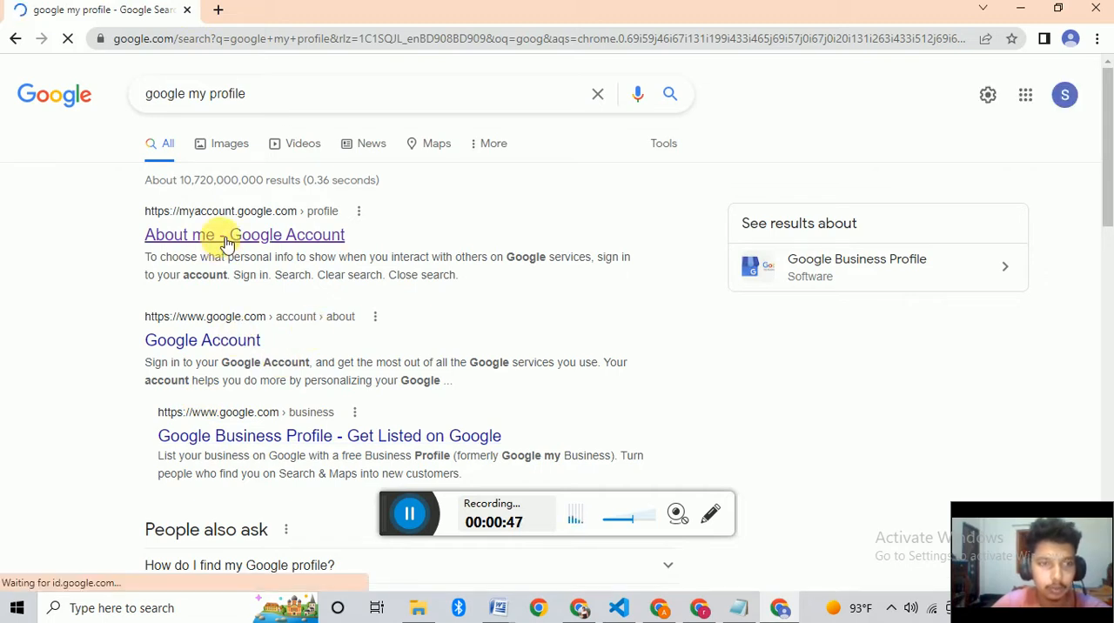
left_click(244, 235)
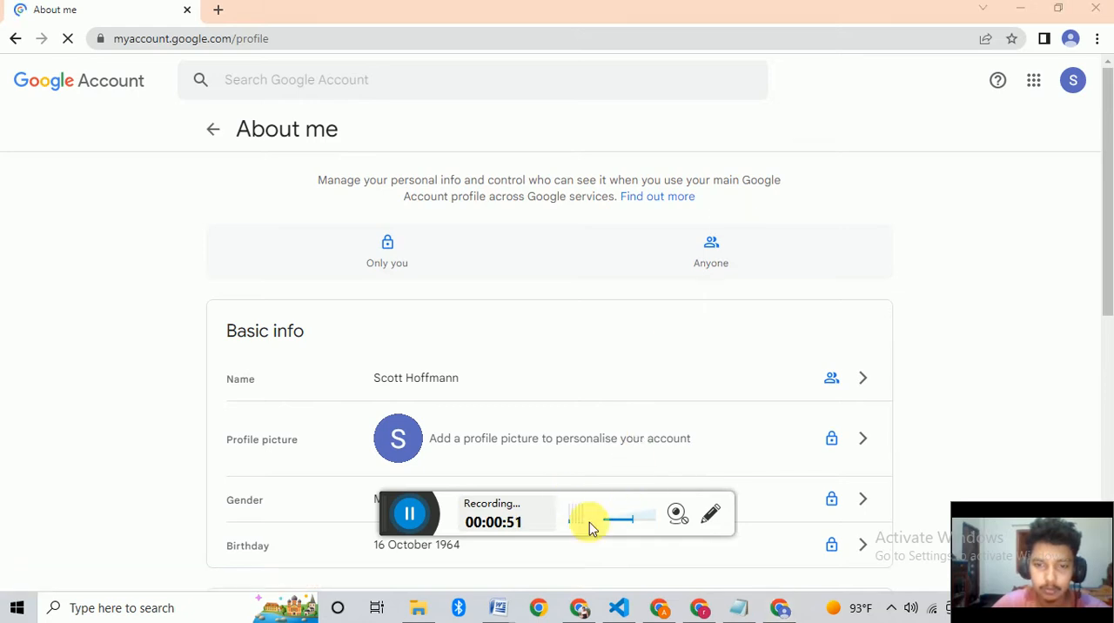
- Scroll the About me page and switch over to a LinkedIn My Network page
scroll("down", 3)
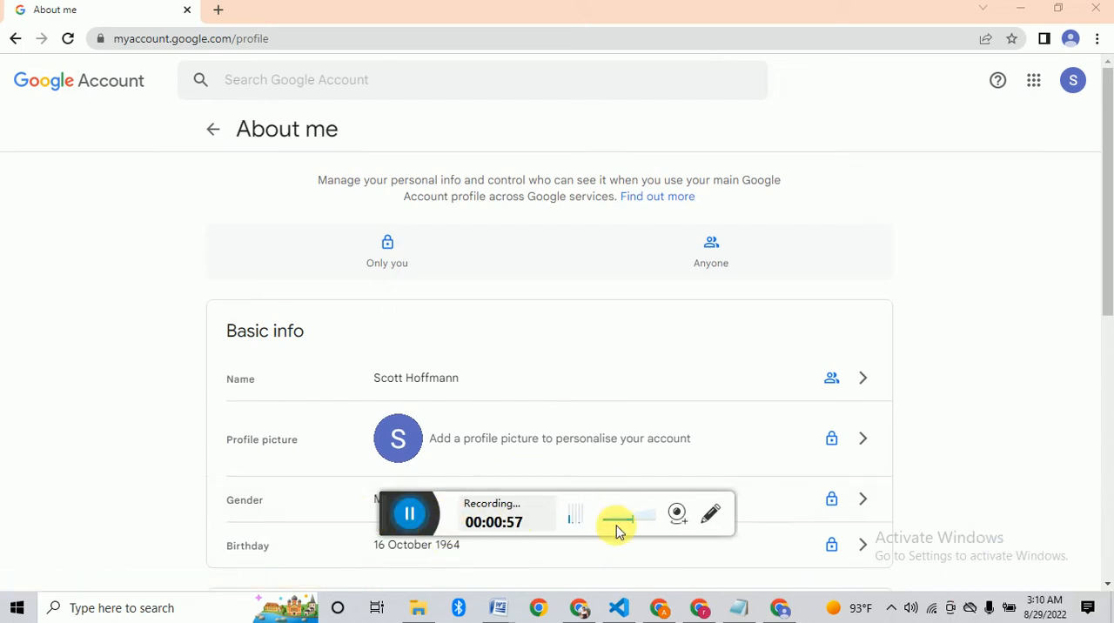
left_click(710, 513)
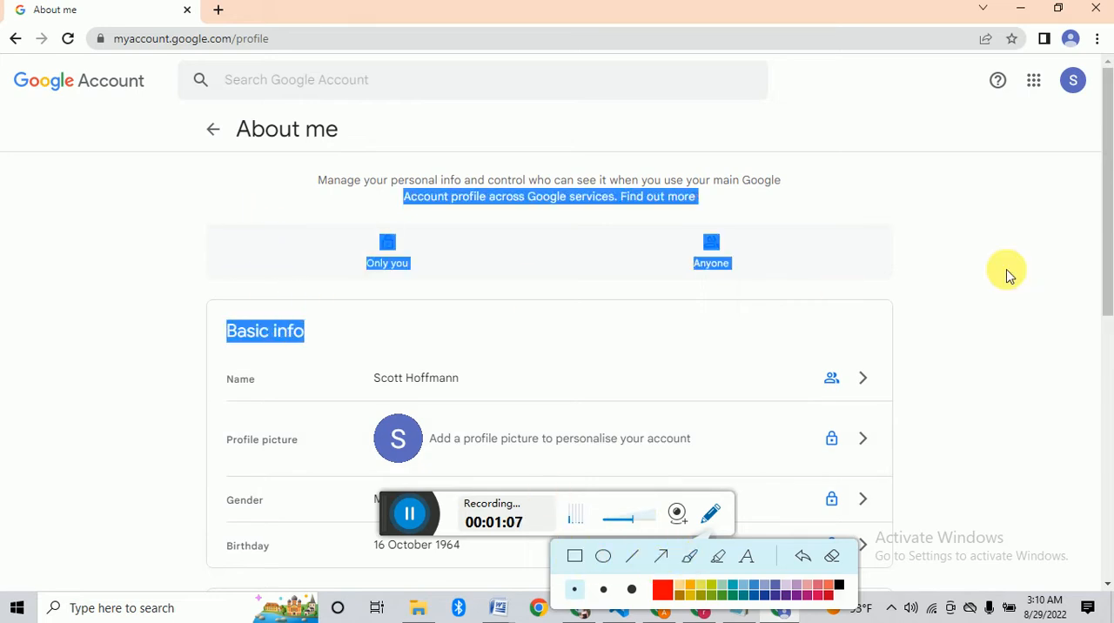
scroll("down", 3)
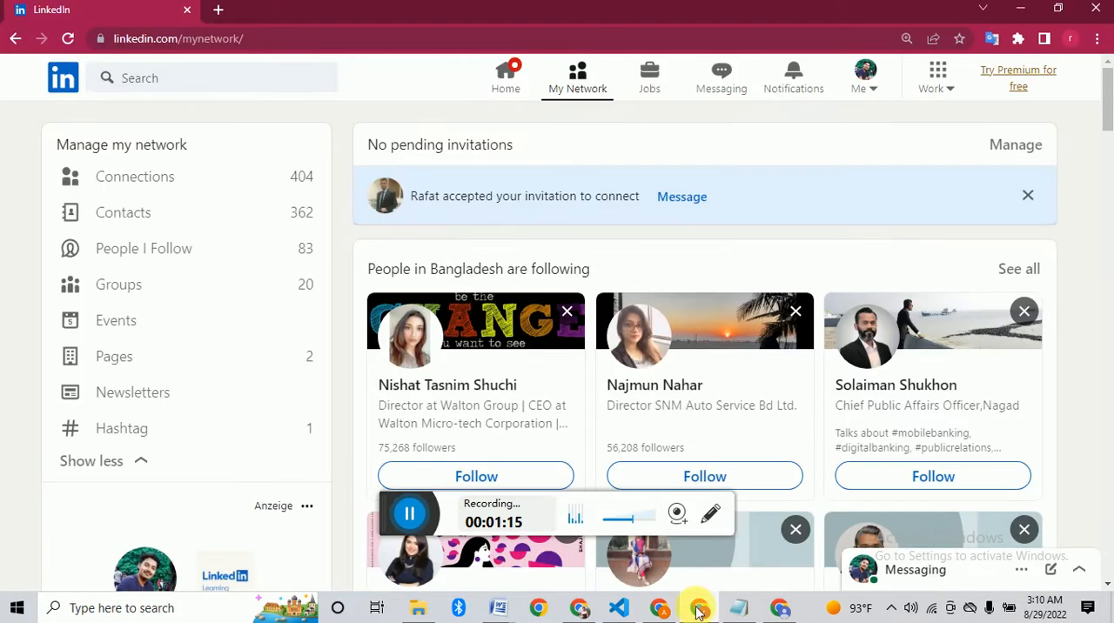
- Open a LinkedIn message conversation and download its attached file
left_click(720, 76)
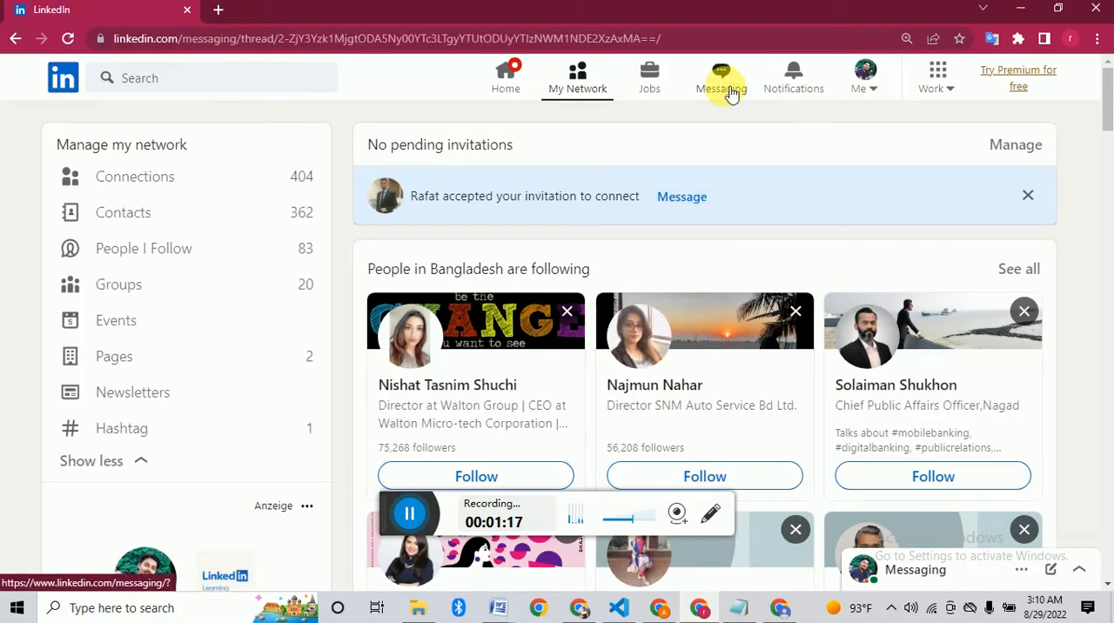
left_click(721, 76)
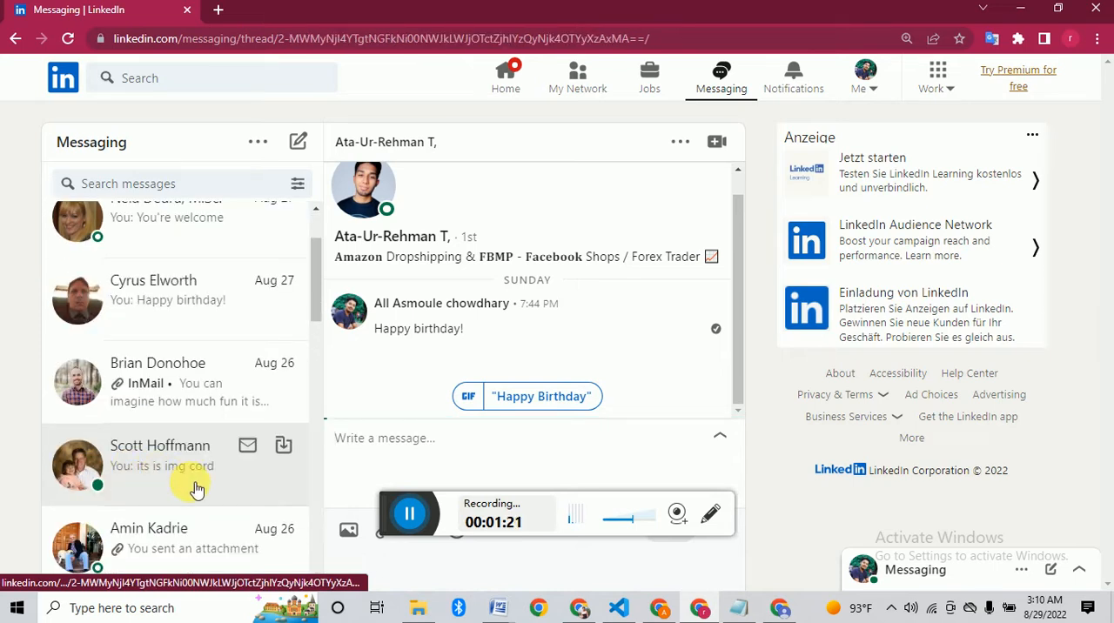
left_click(160, 453)
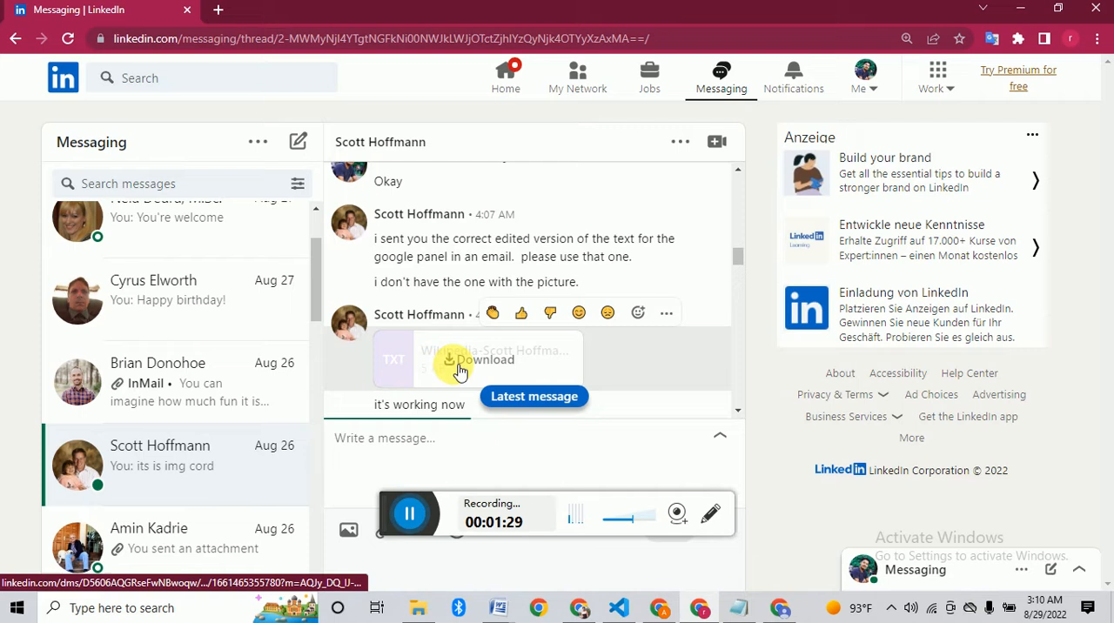
left_click(477, 359)
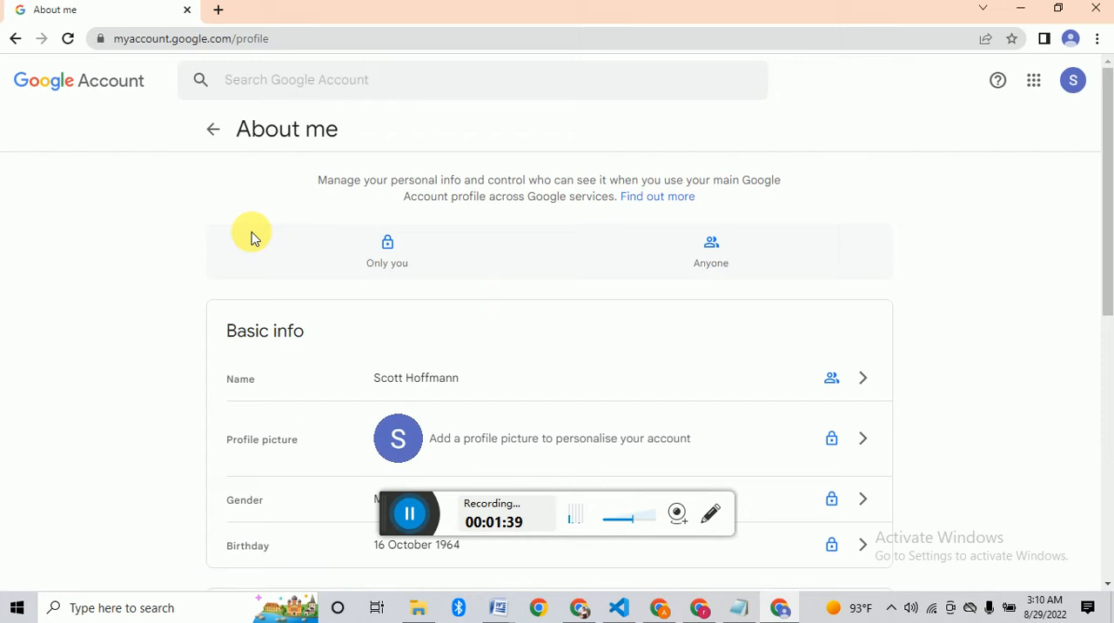
scroll("down", 3)
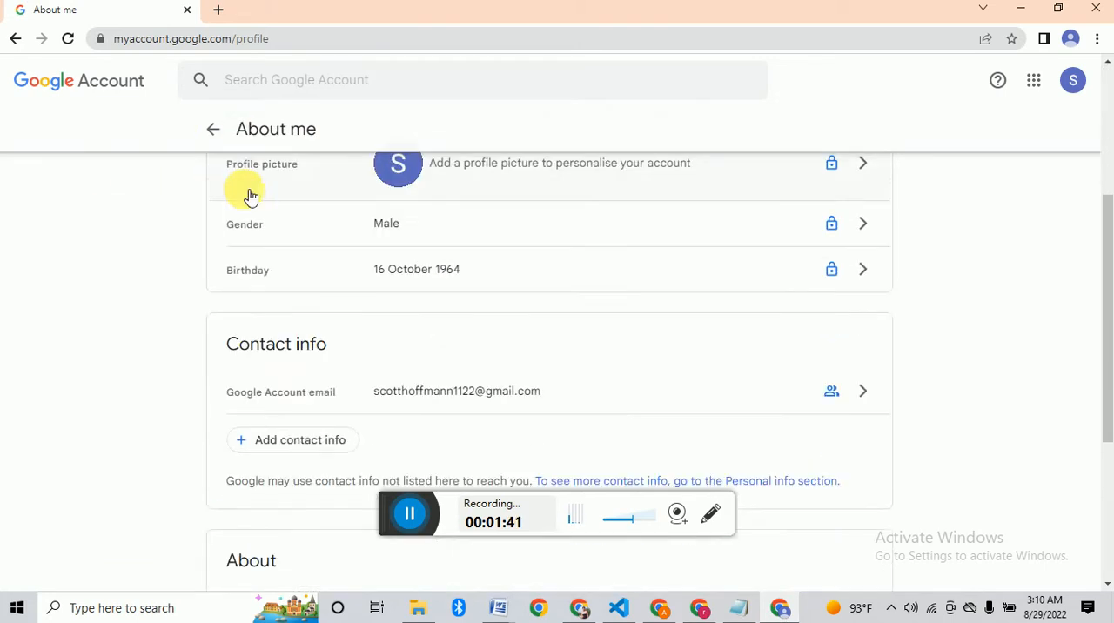
scroll("down", 3)
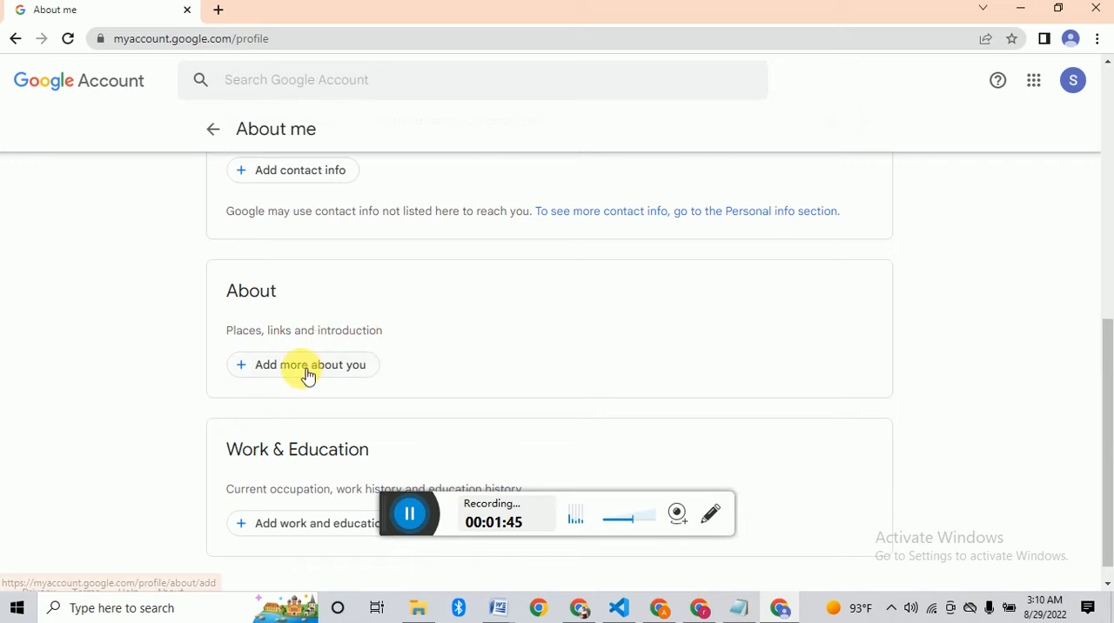
left_click(303, 364)
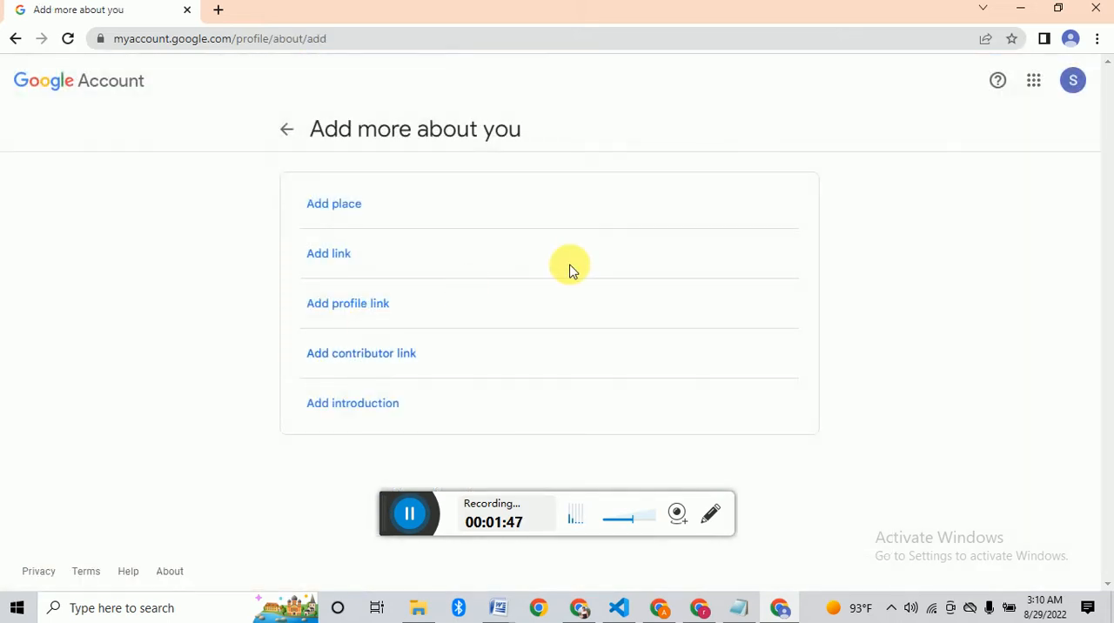
mouse_move(453, 411)
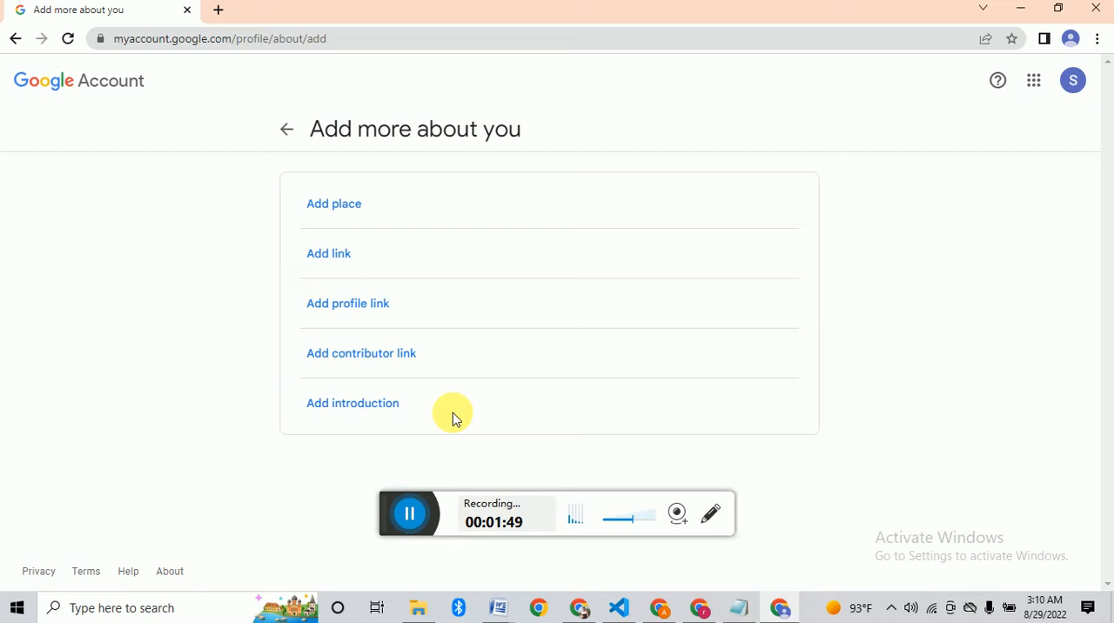
left_click(352, 404)
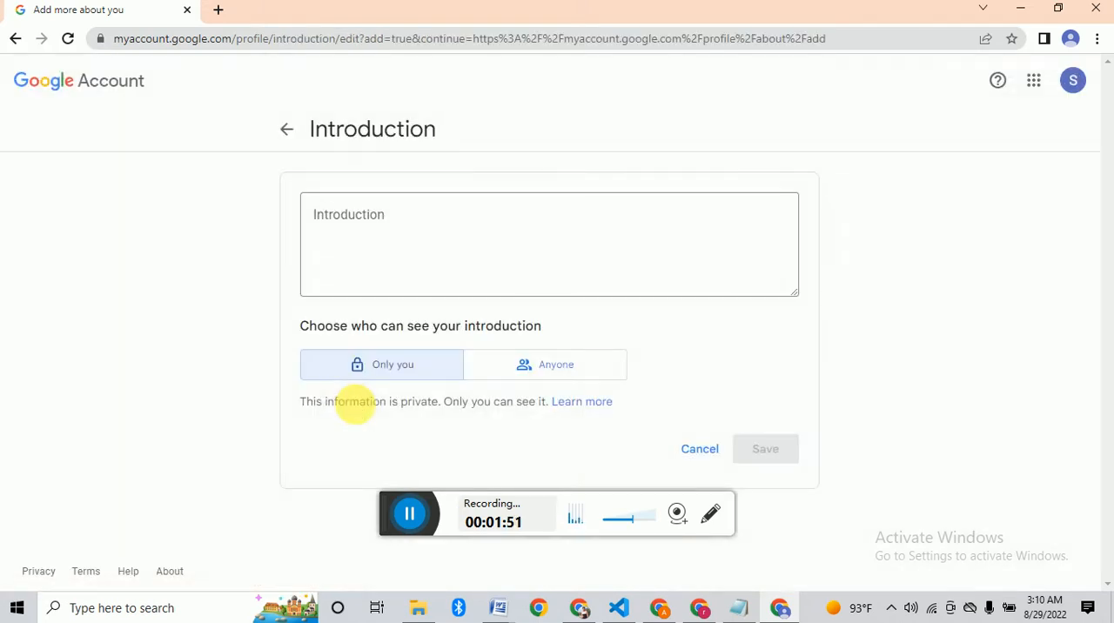
left_click(548, 243)
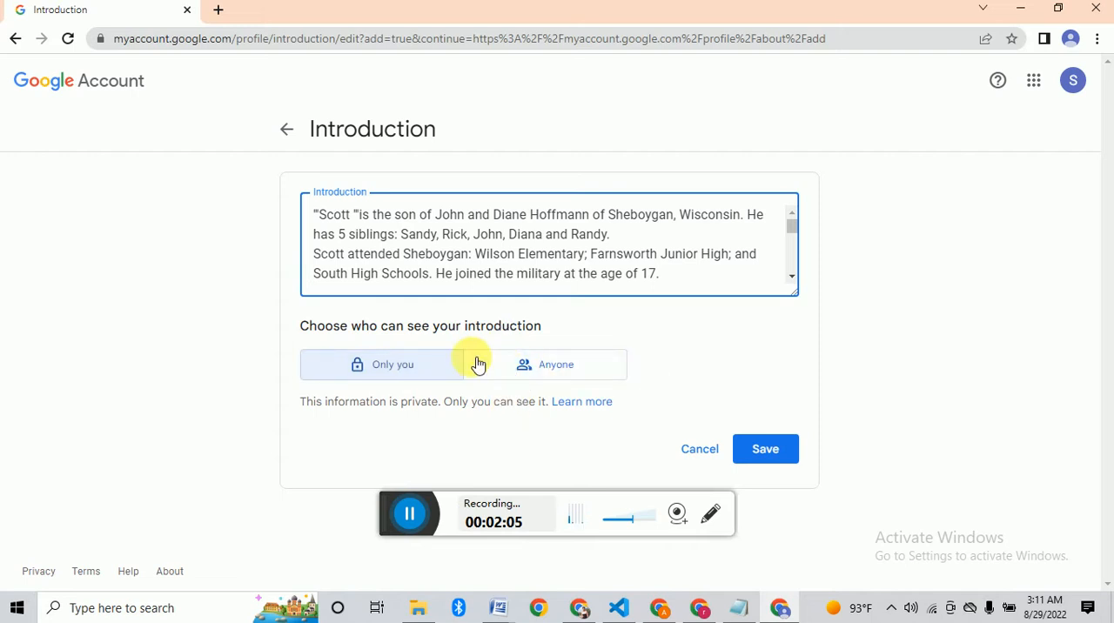
- Make the introduction visible to anyone and save it
left_click(545, 363)
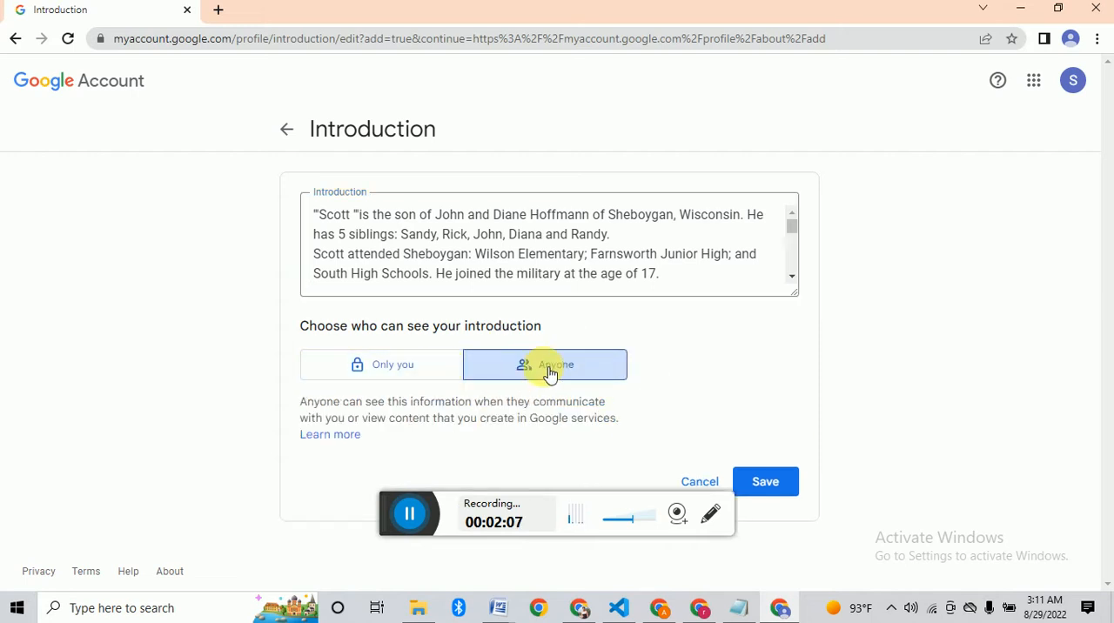
left_click(764, 481)
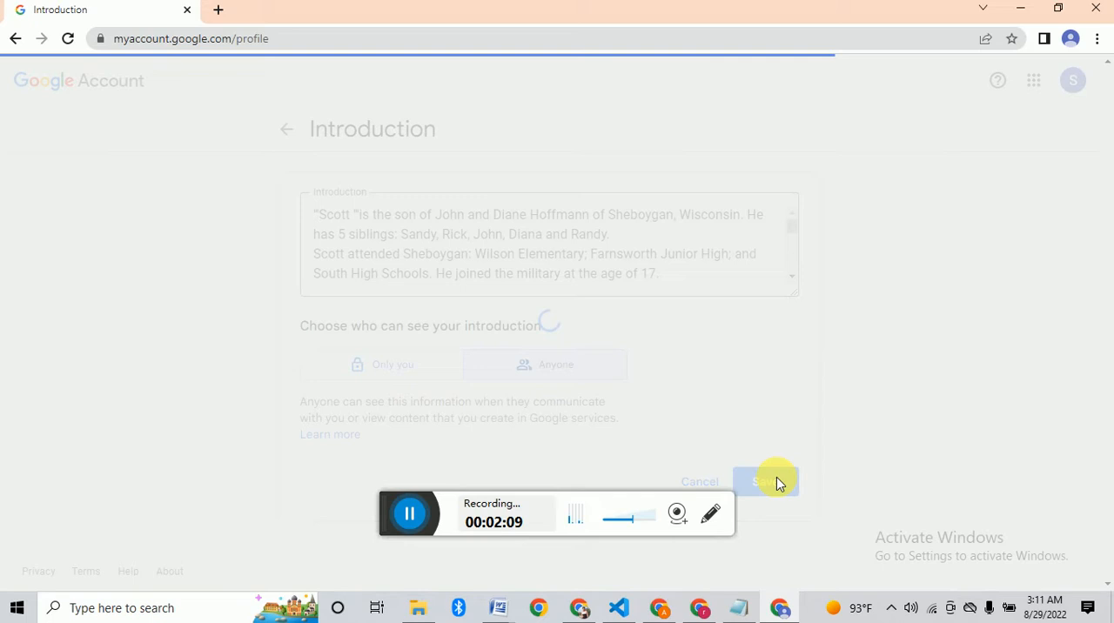
left_click(763, 480)
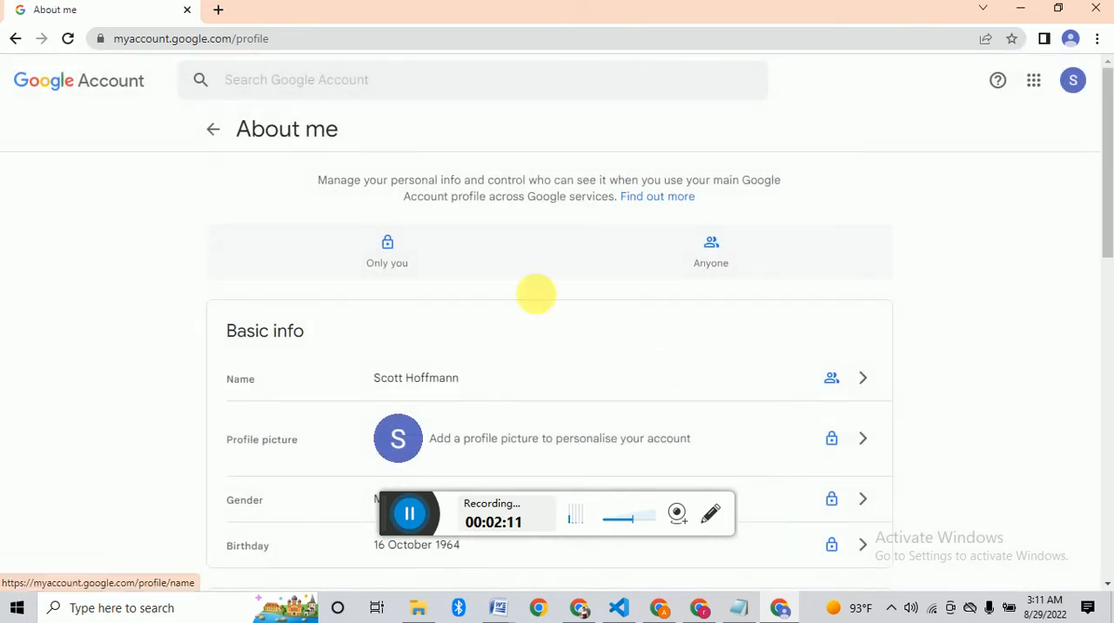
- Add a new profile link under Other profiles named 'instagram'
scroll("down", 3)
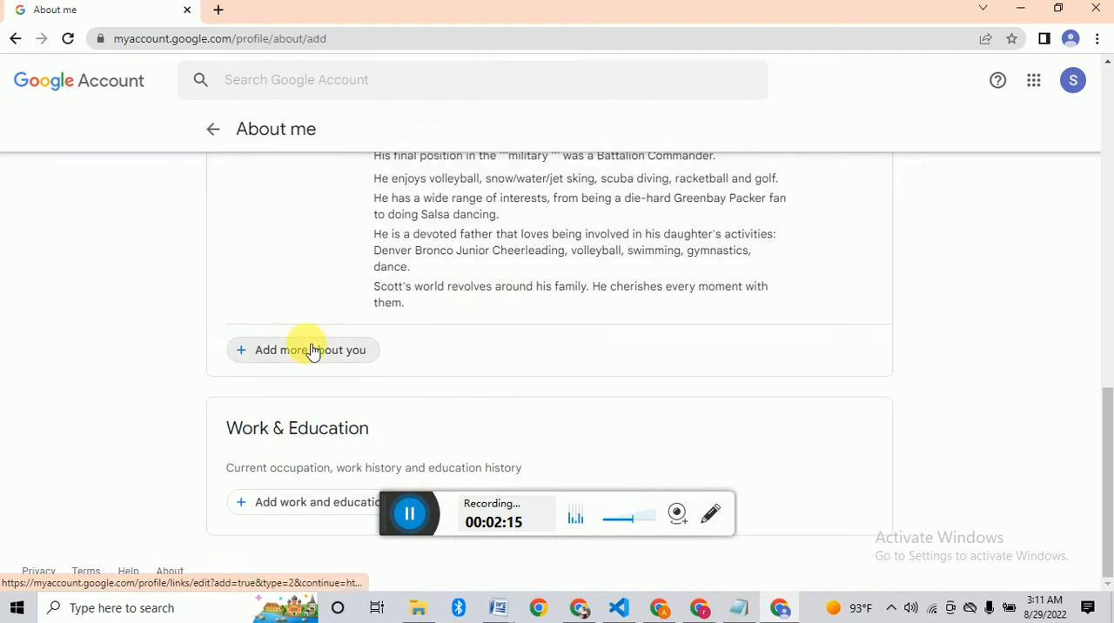
left_click(303, 350)
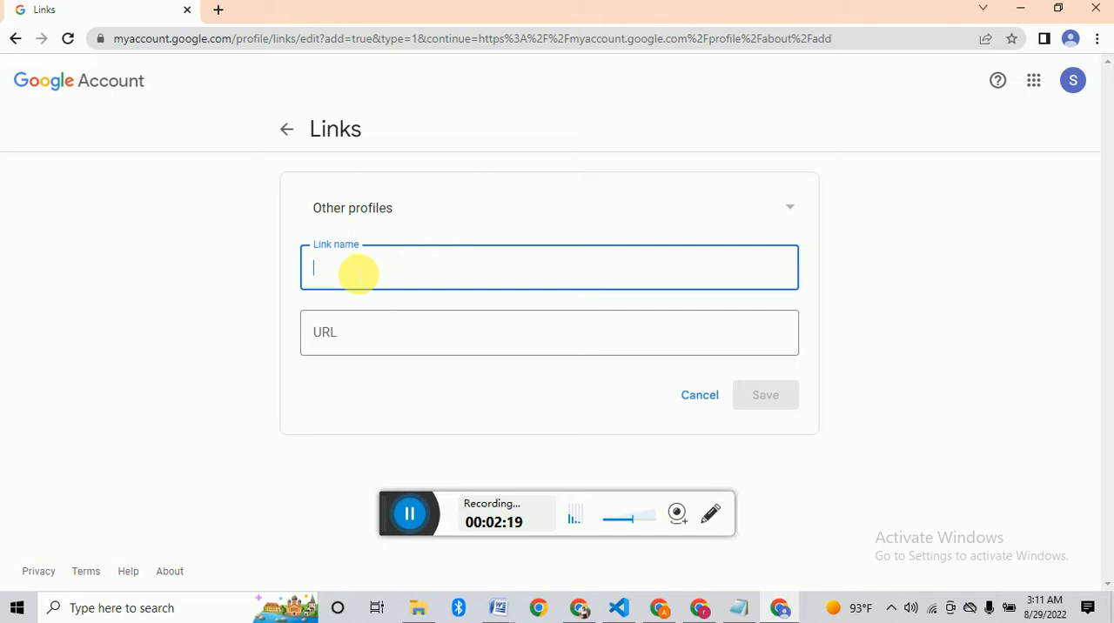
type("facebook")
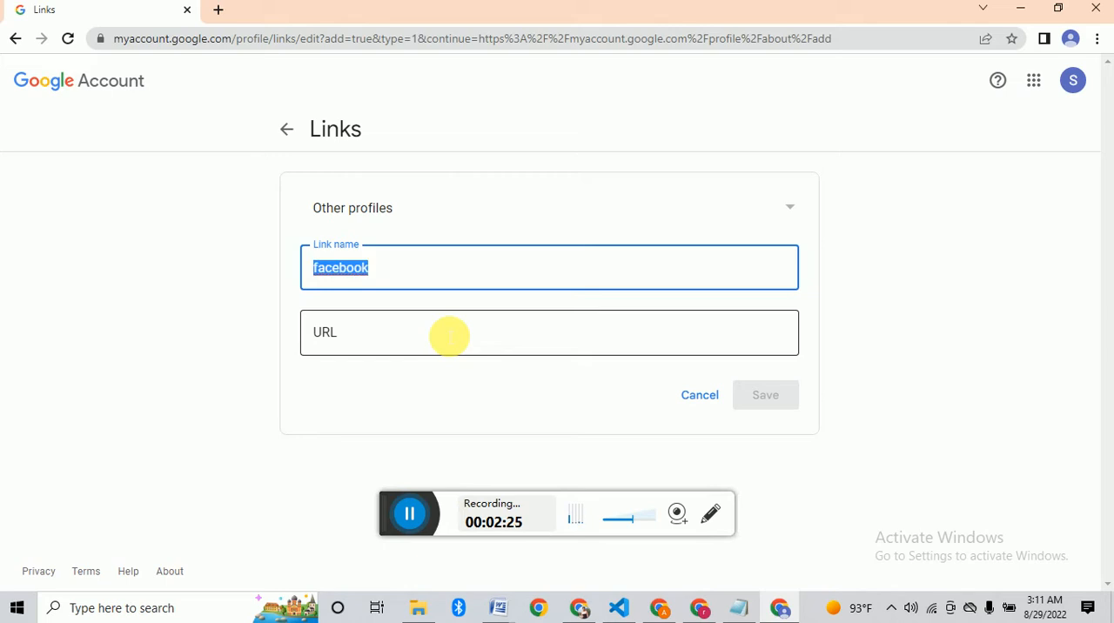
type("instagram")
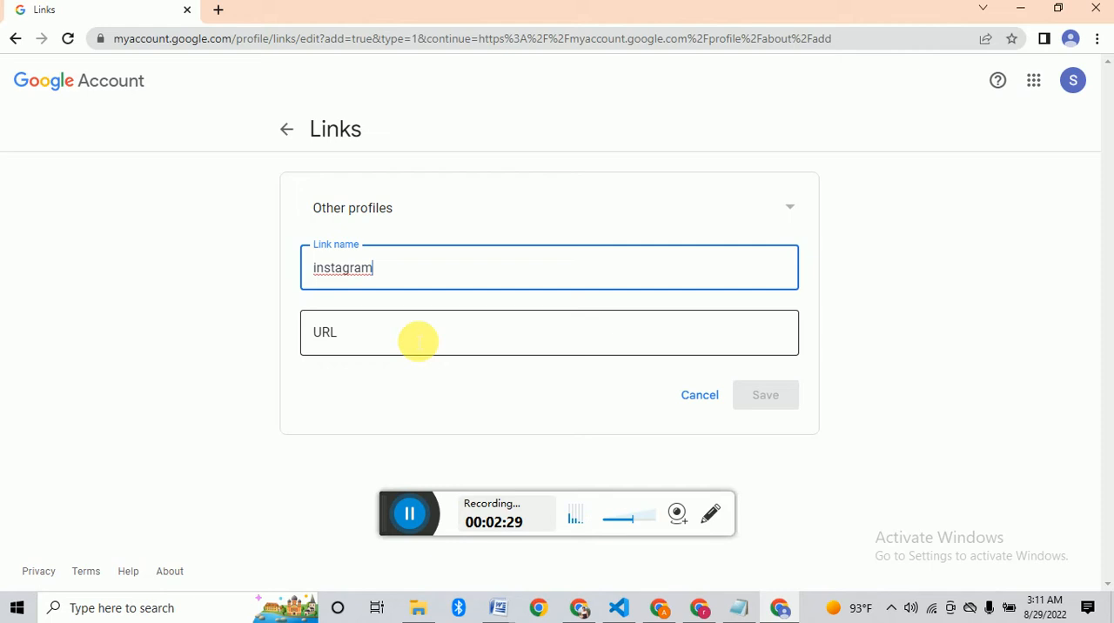
left_click(549, 330)
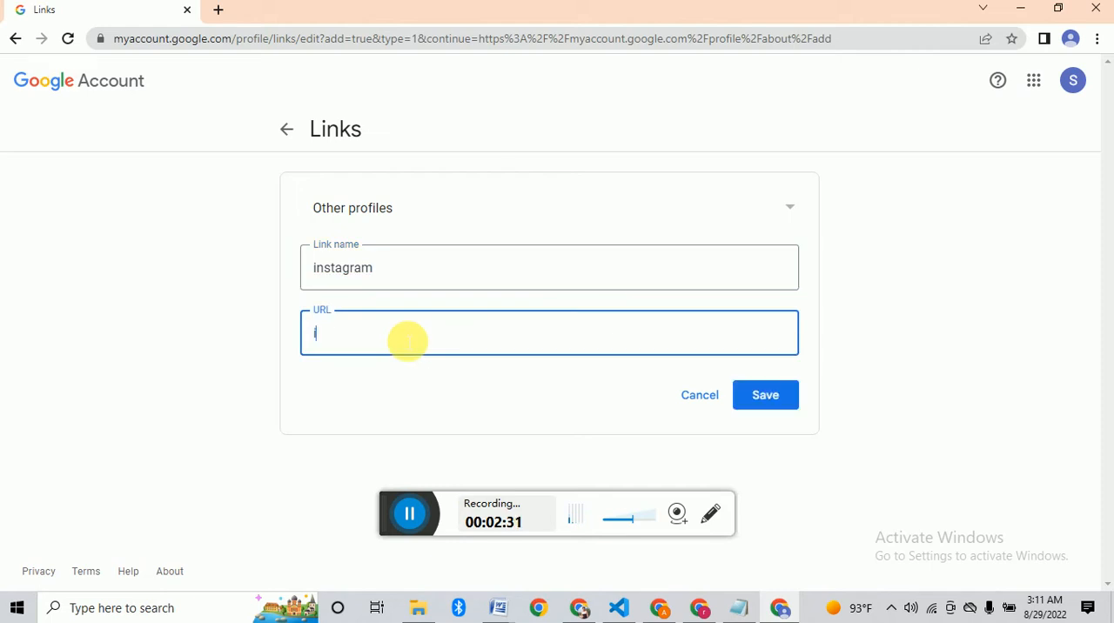
type("ins")
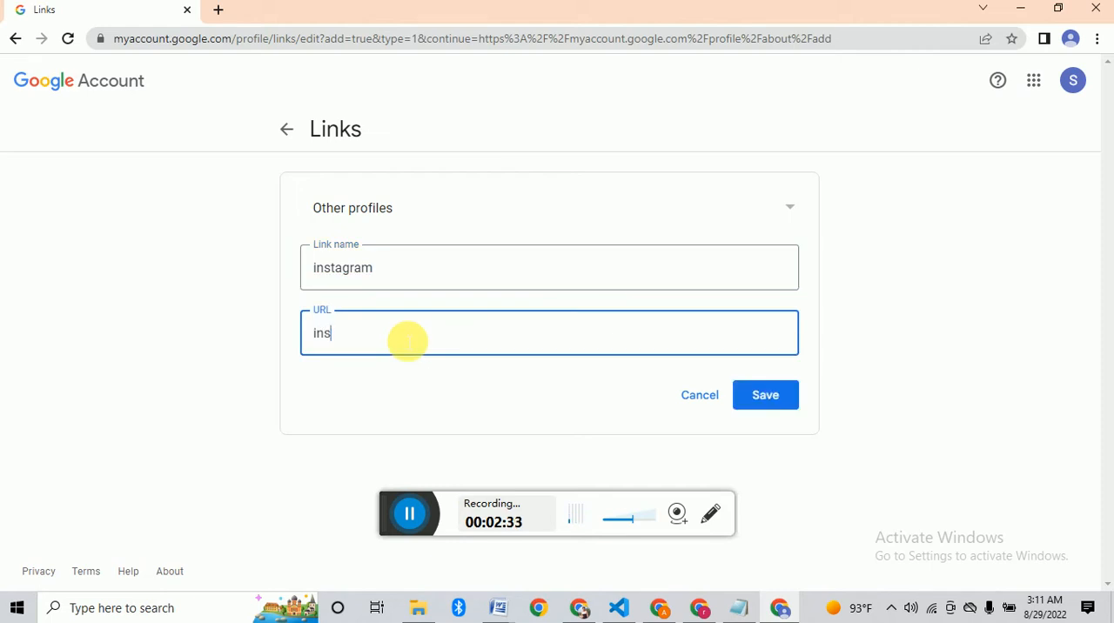
type("tagra")
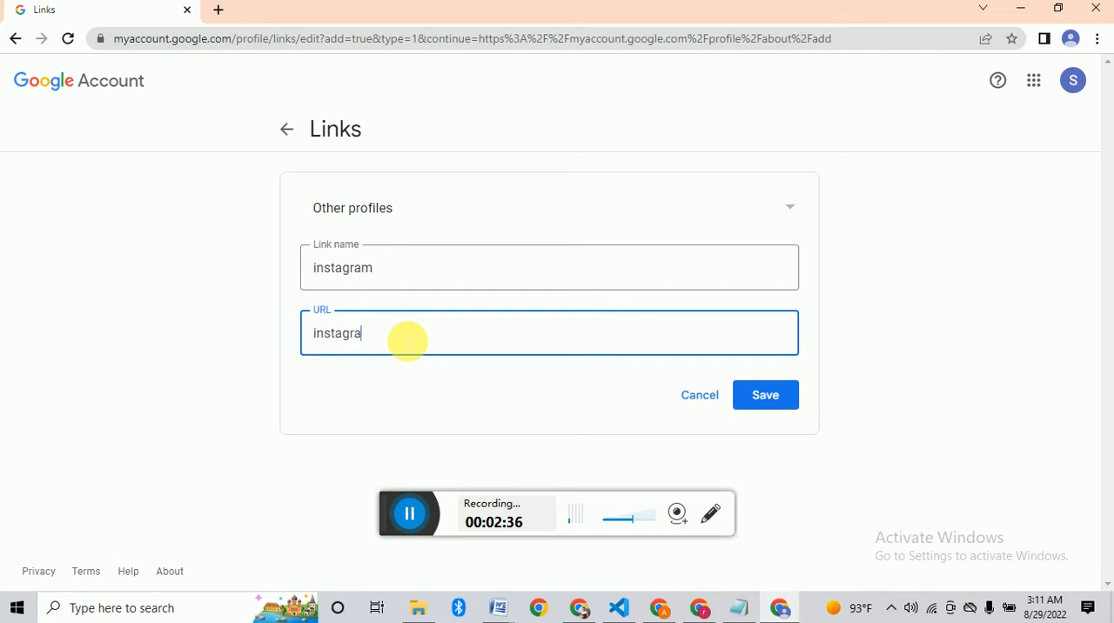
type("m.")
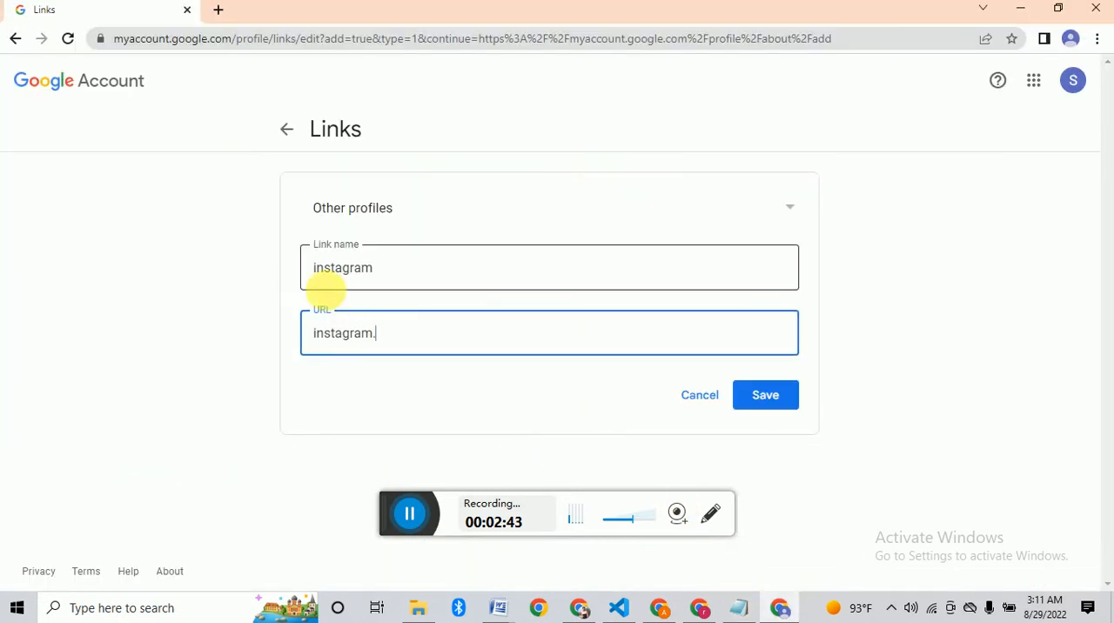
type("c")
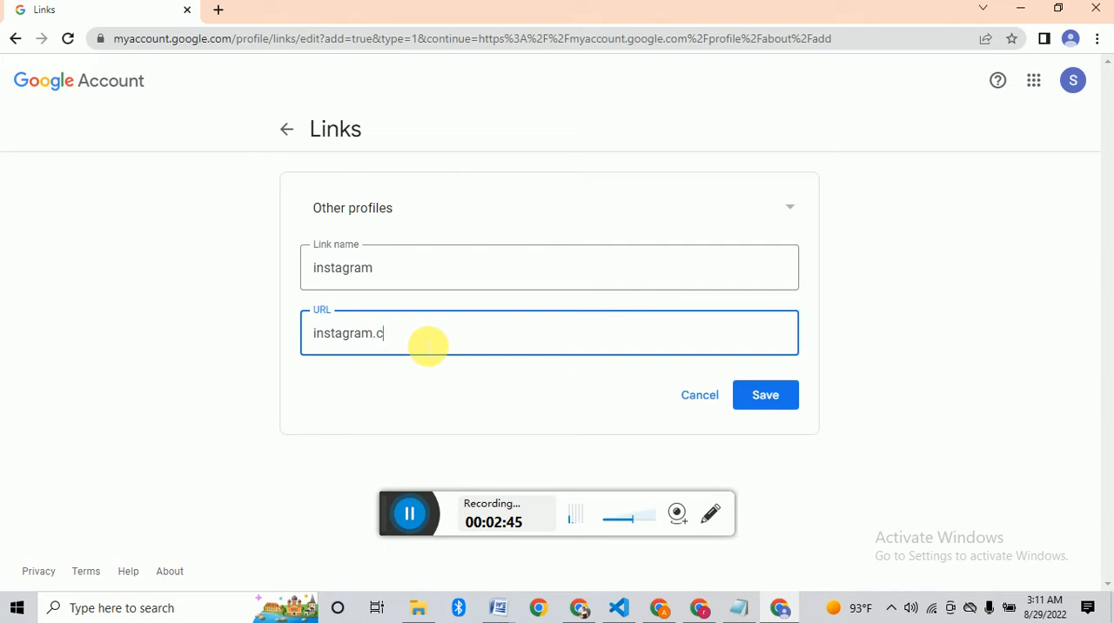
type("om")
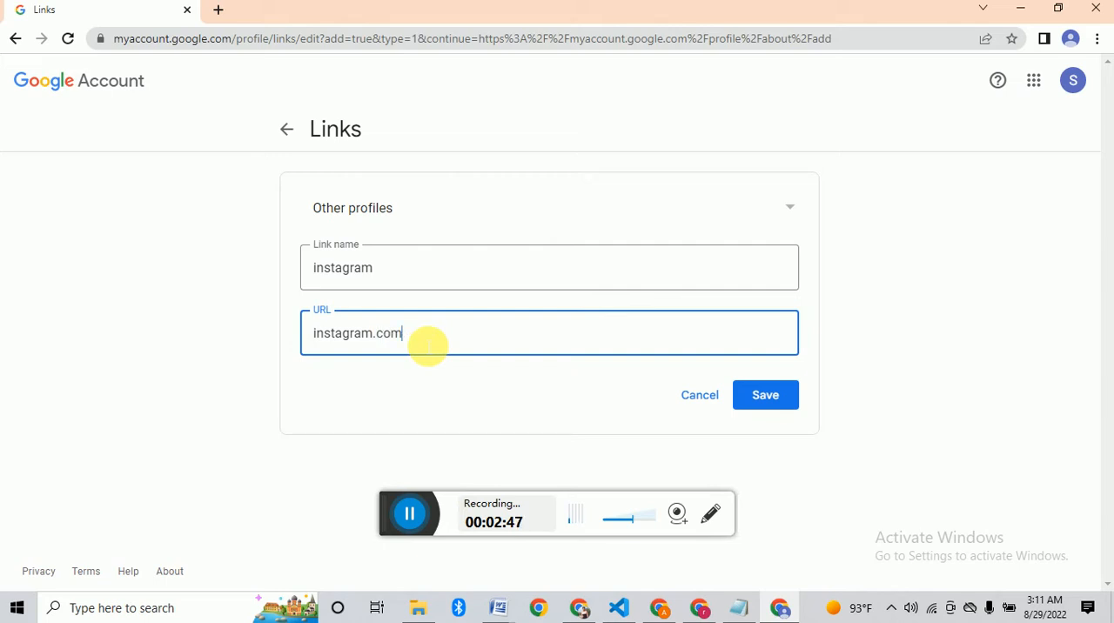
type("/Scott Hoffmann")
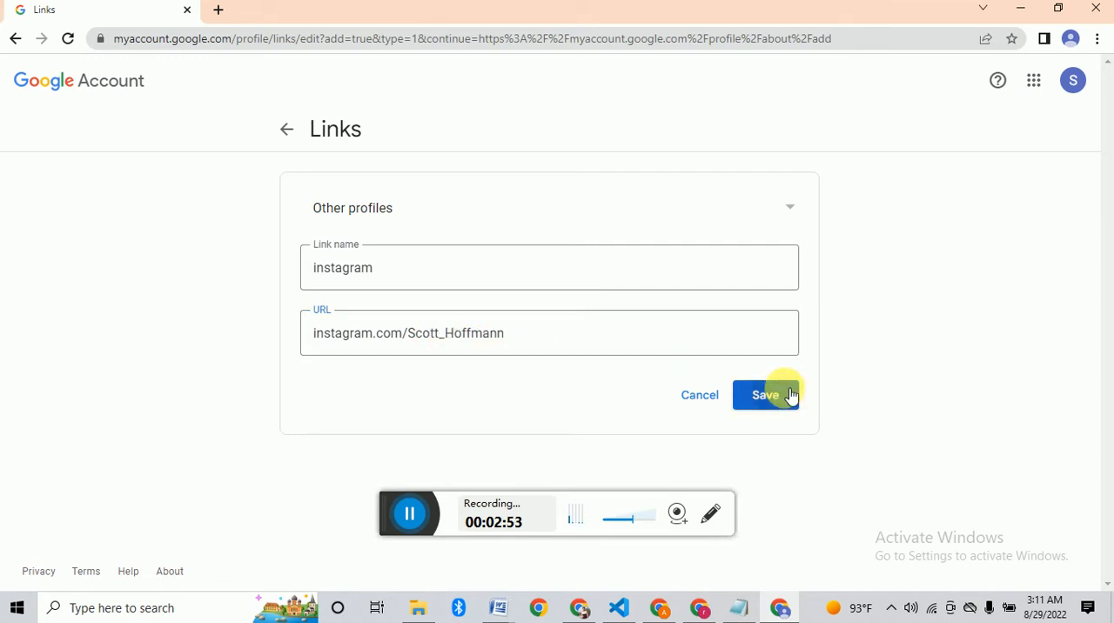
left_click(766, 394)
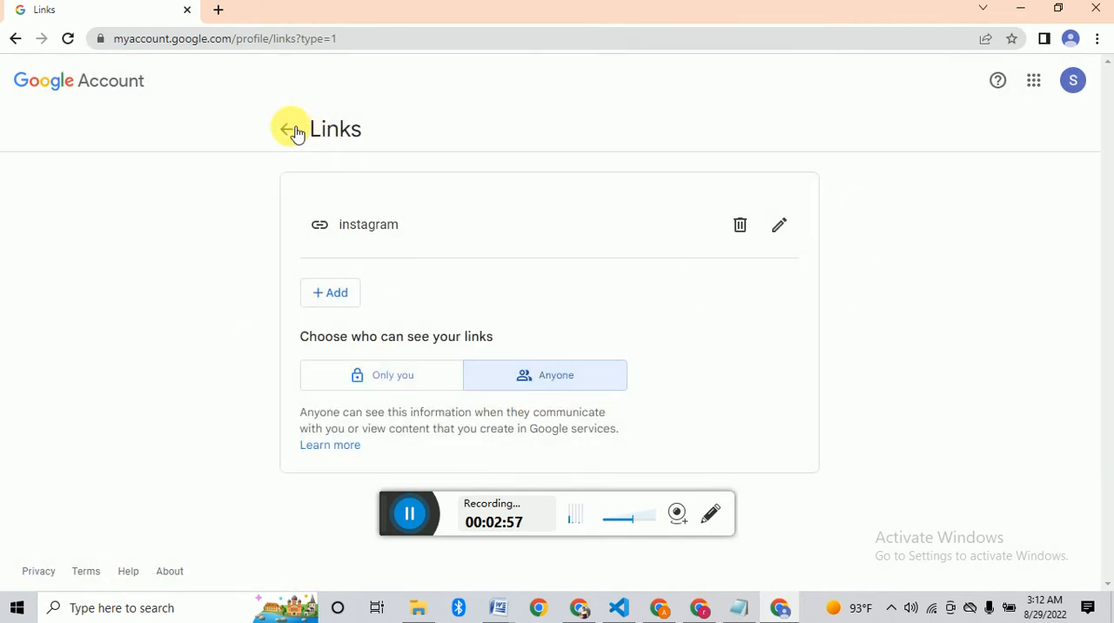
left_click(289, 129)
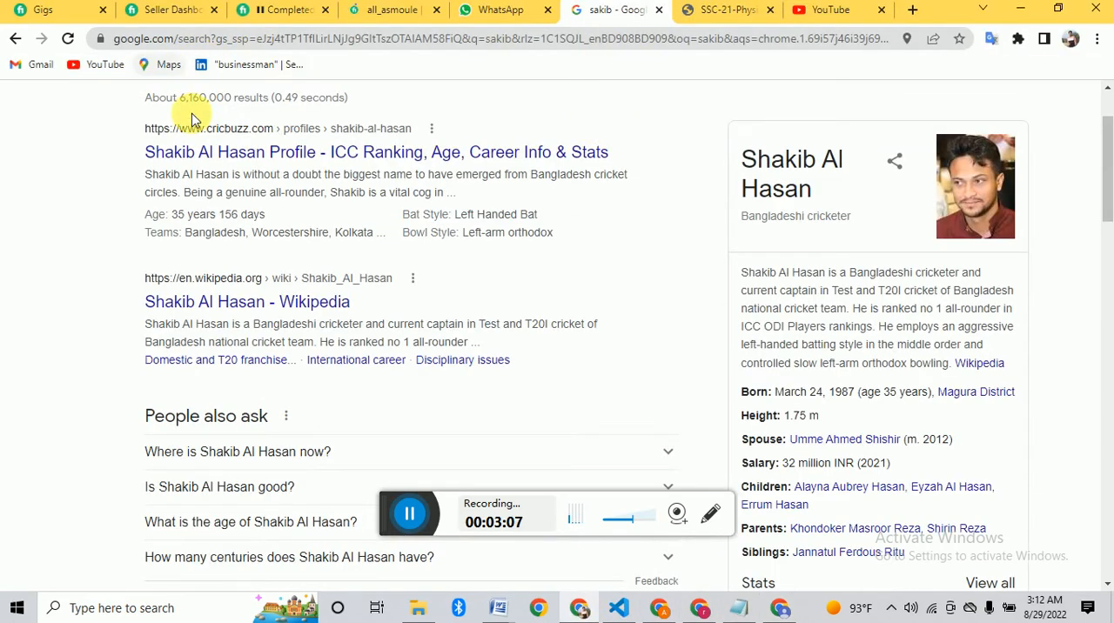
- Scroll through the Google Search results about the cricketer
scroll("down", 3)
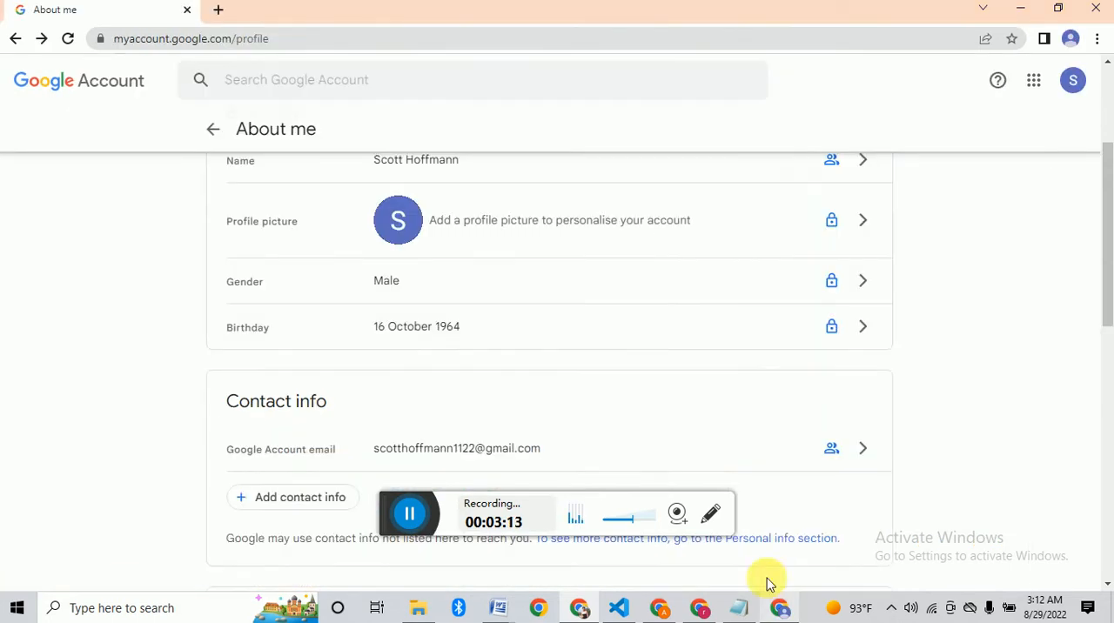
left_click(860, 328)
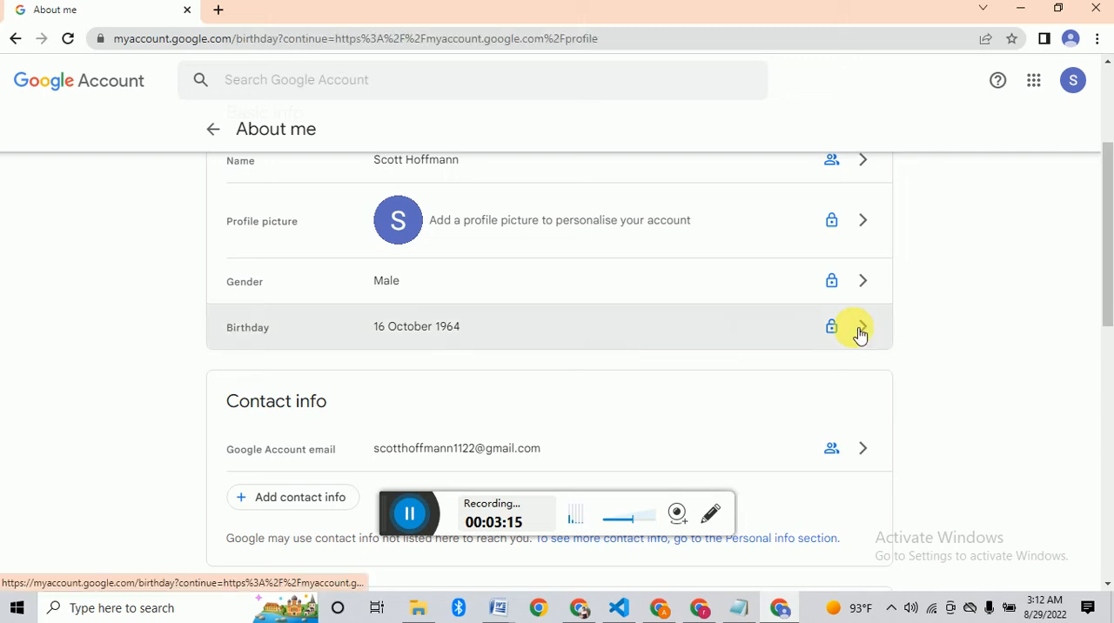
left_click(861, 327)
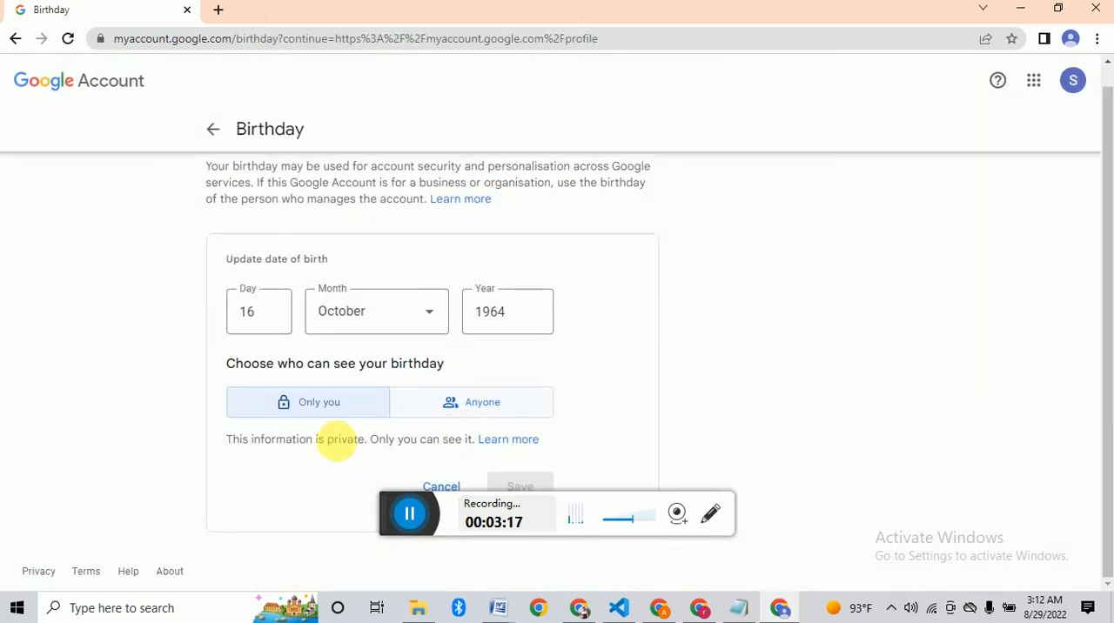
left_click(472, 400)
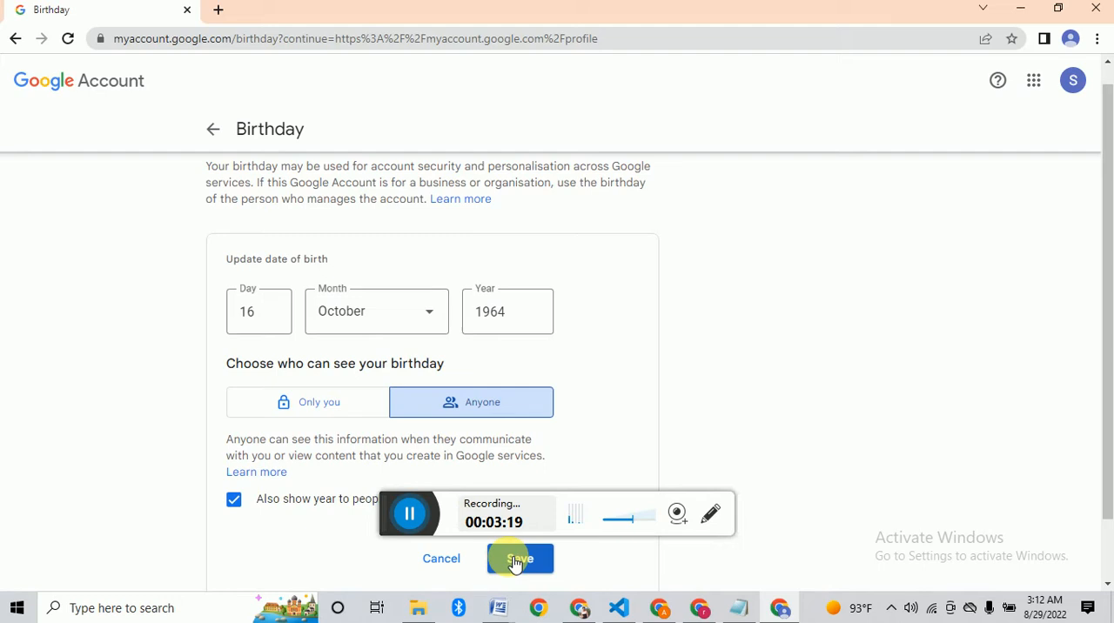
left_click(519, 557)
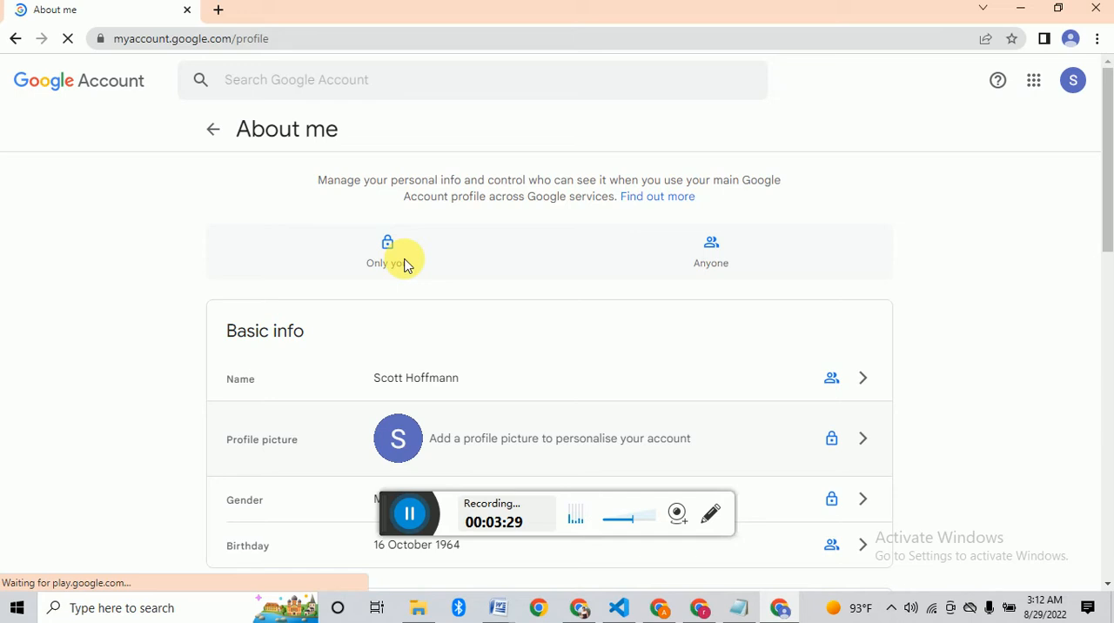
scroll("down", 3)
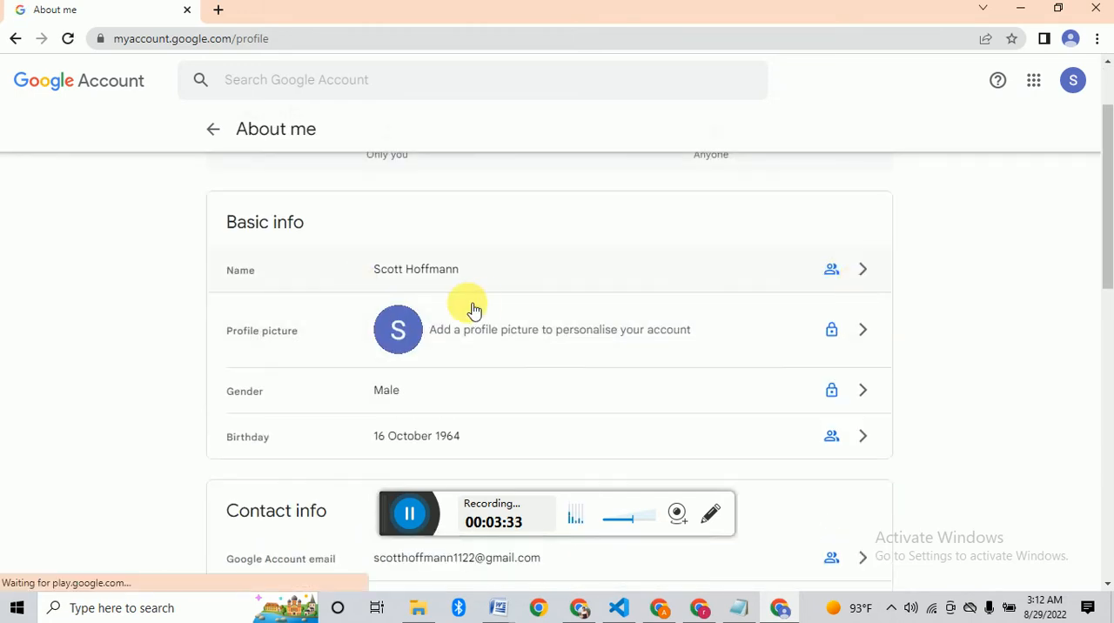
- Set the gender Male to be visible to anyone
scroll("down", 3)
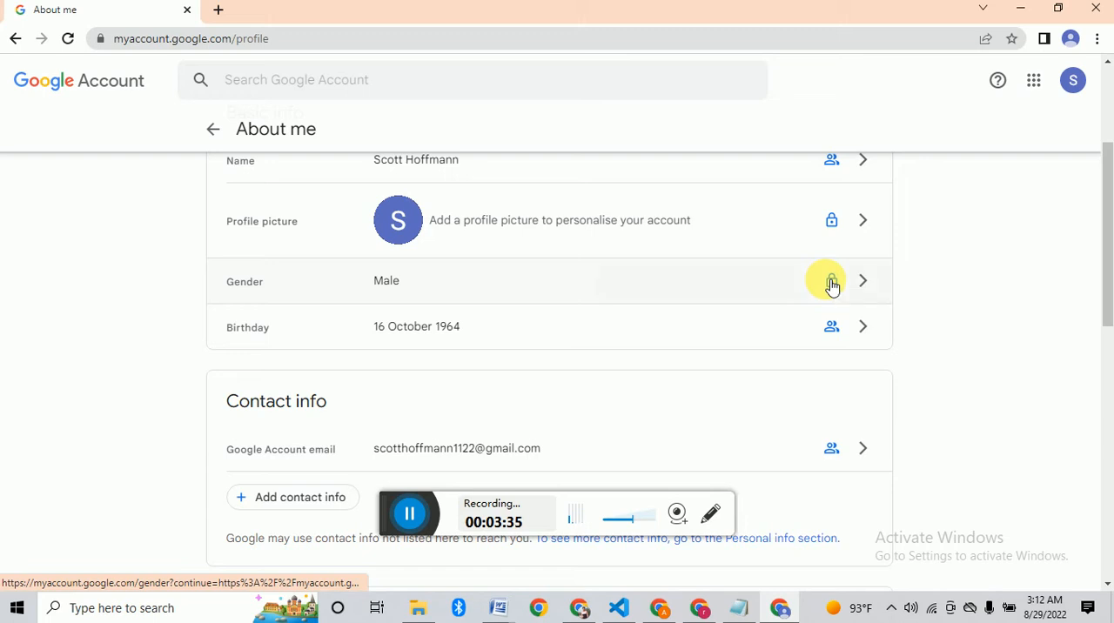
left_click(832, 282)
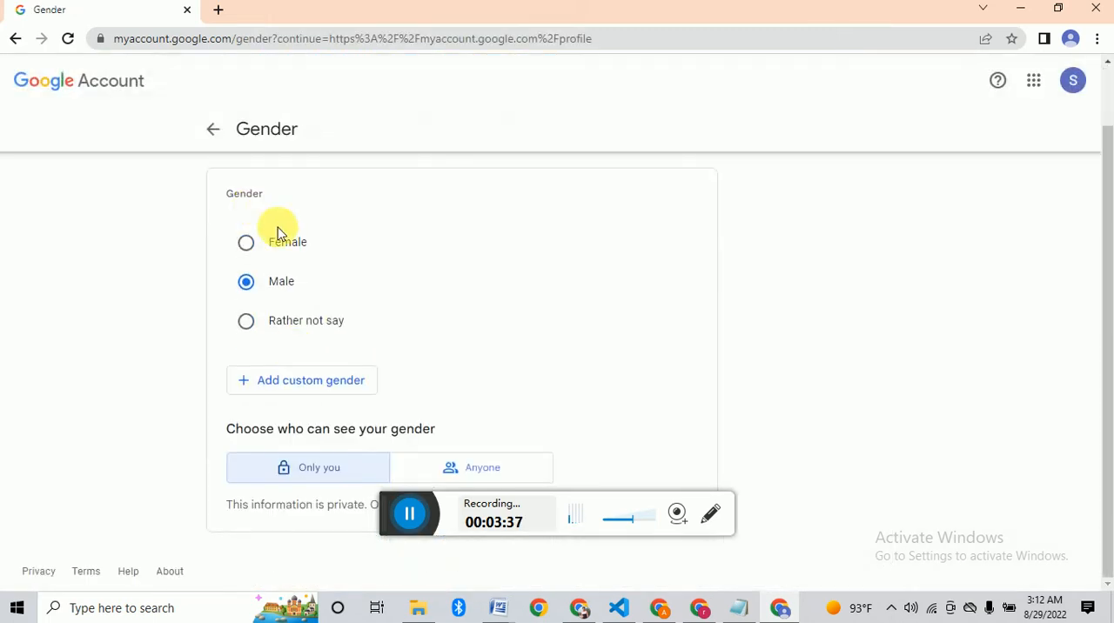
left_click(482, 467)
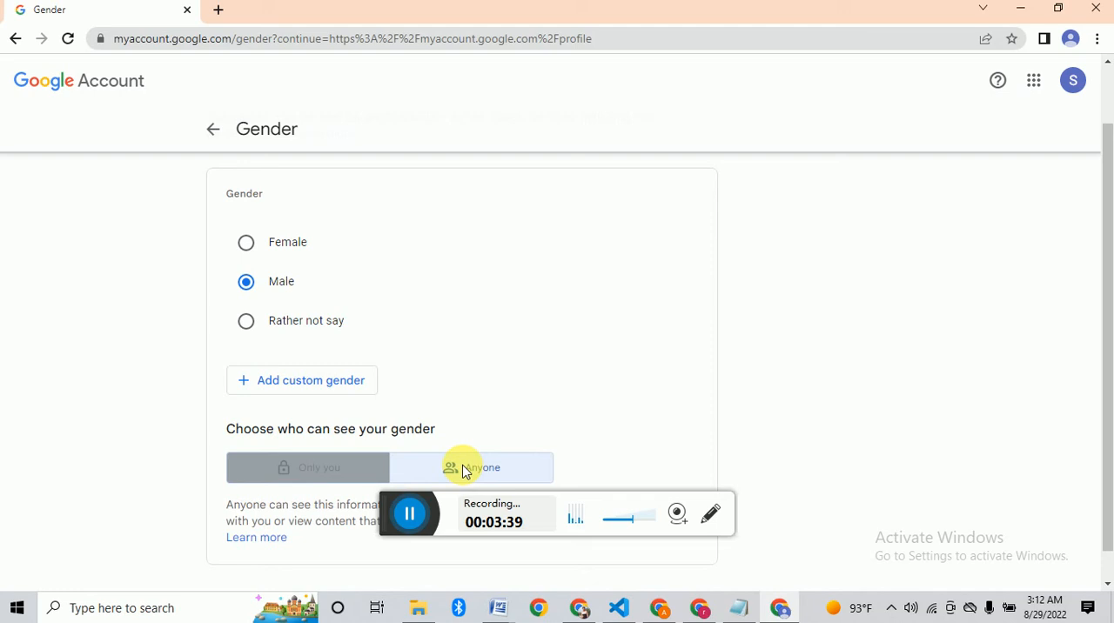
left_click(470, 466)
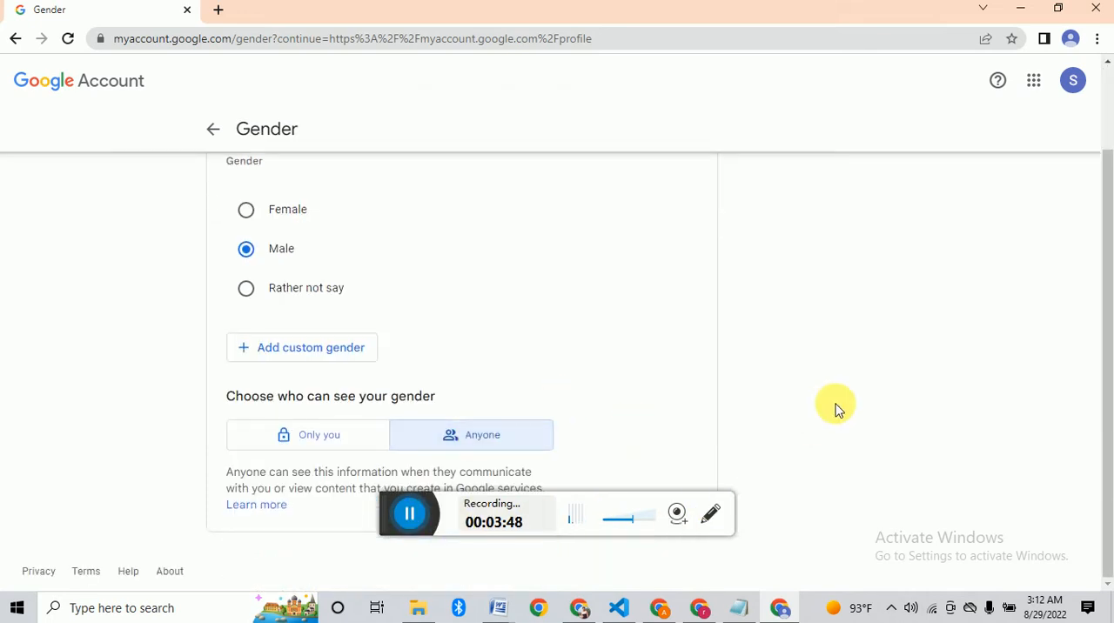
- Return from the gender setting to the About me page
scroll("up", 3)
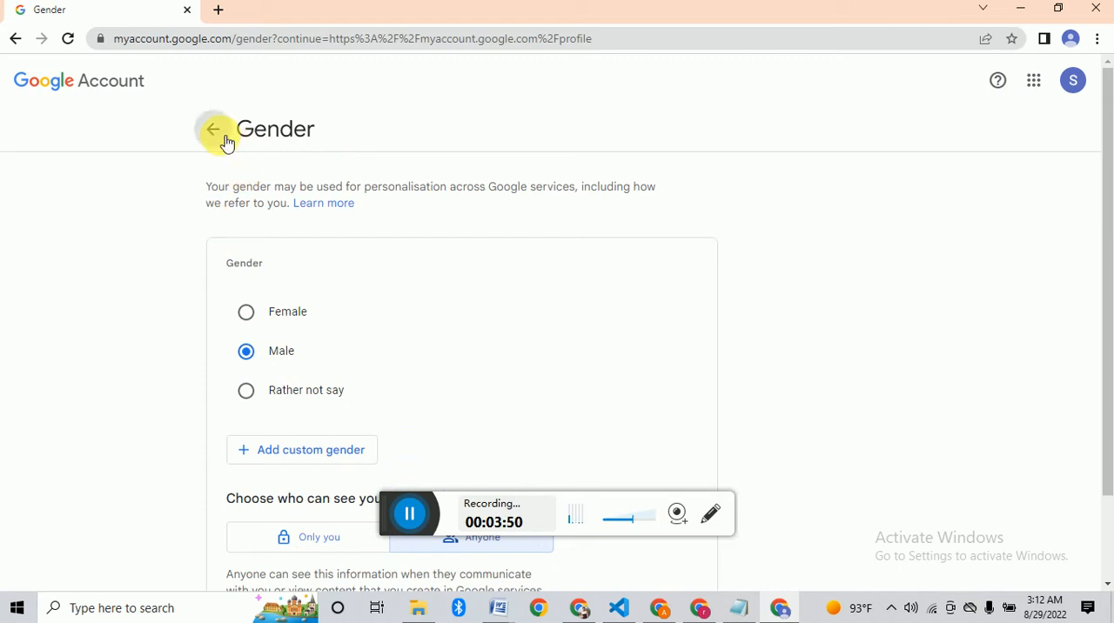
left_click(212, 129)
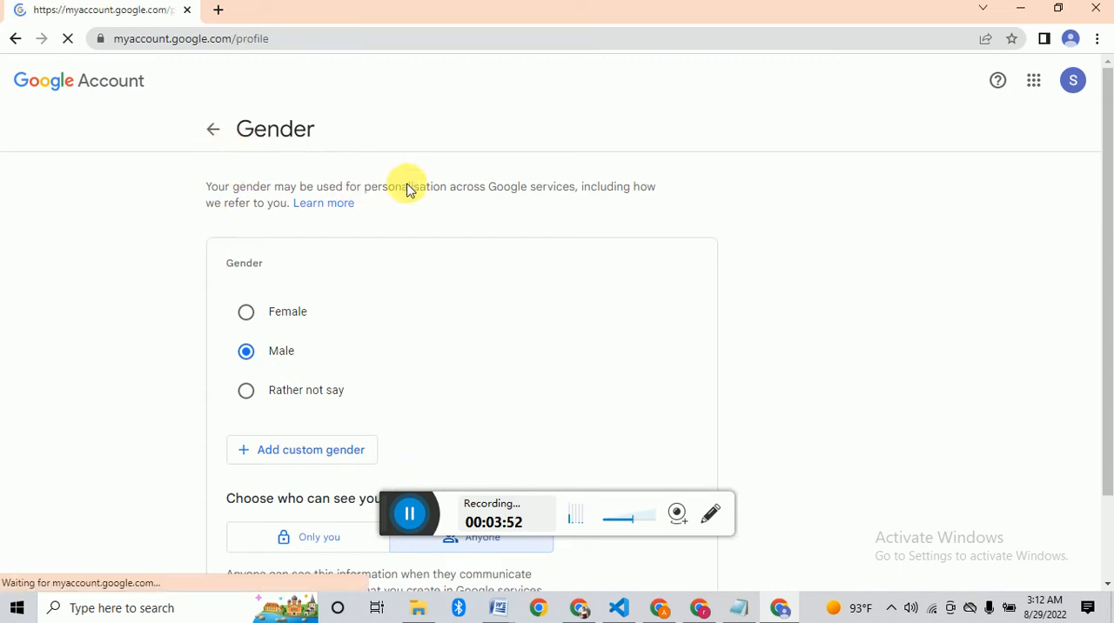
left_click(213, 129)
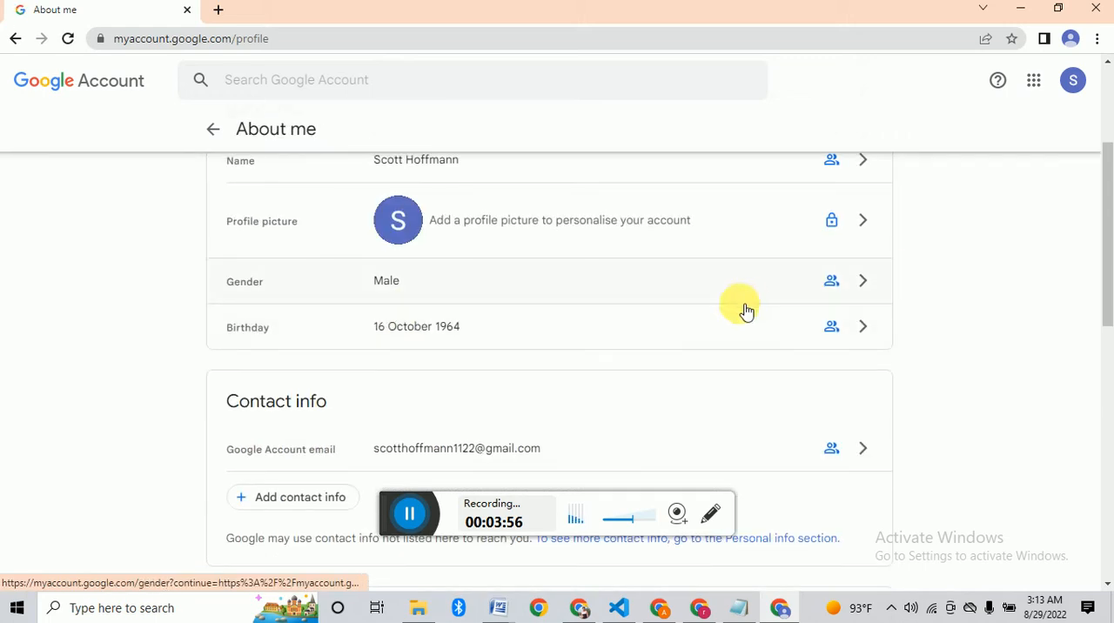
- Review the saved Instagram link and introduction, then return to Personal info
scroll("down", 3)
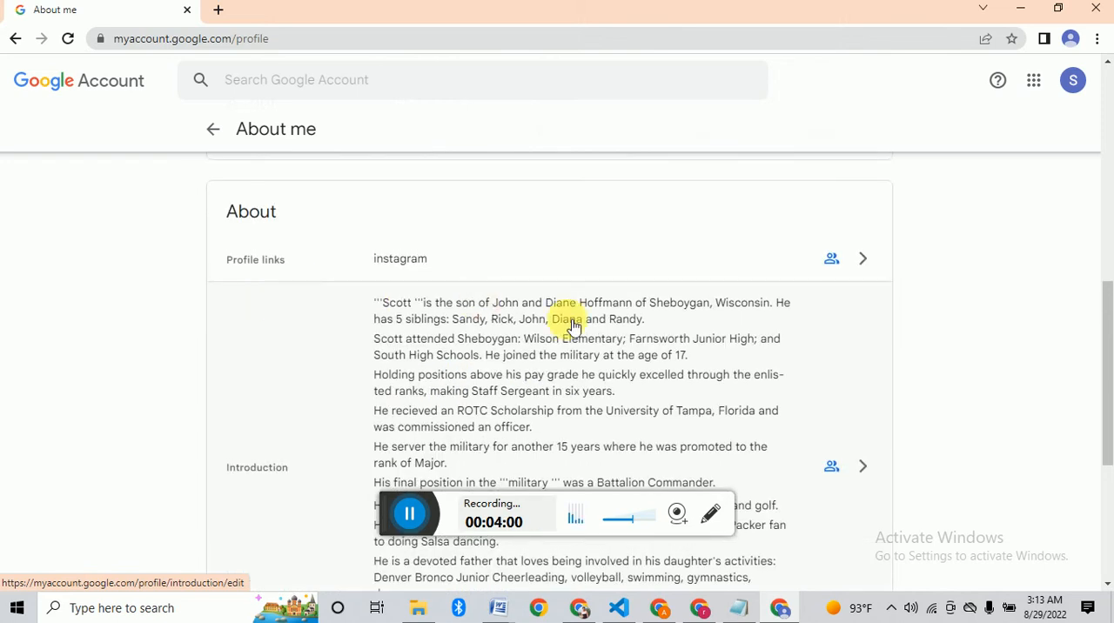
mouse_move(400, 257)
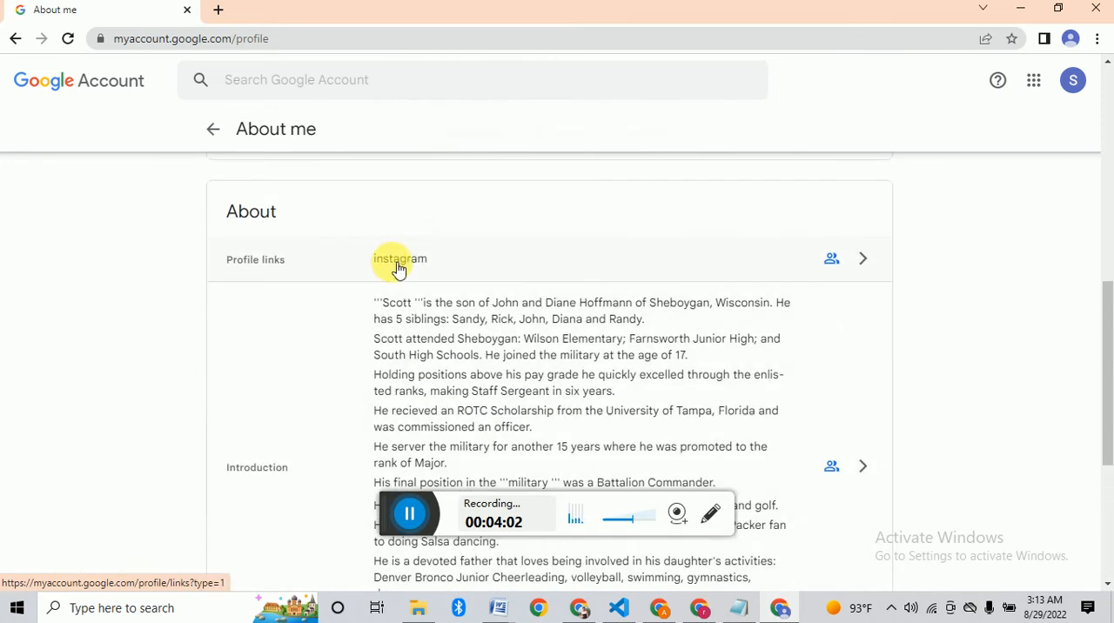
left_click(400, 258)
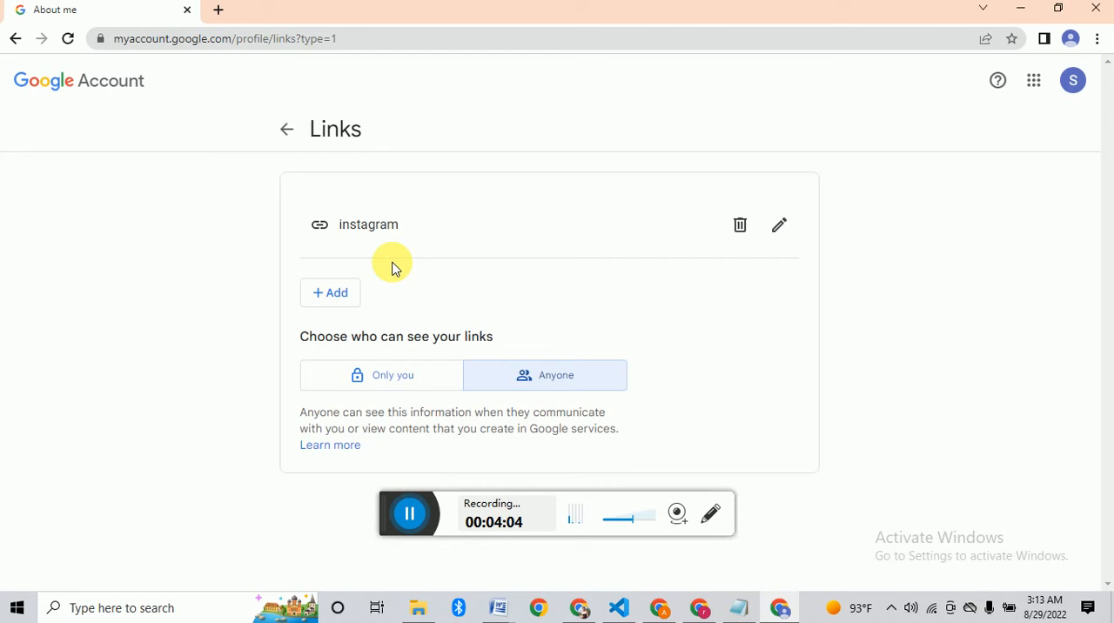
left_click(286, 129)
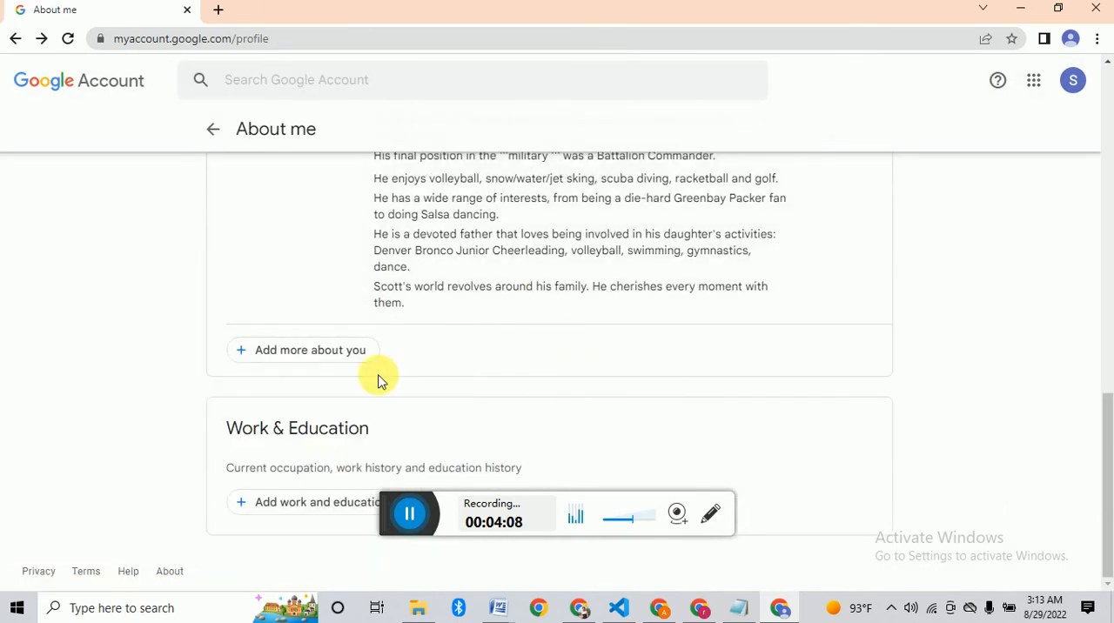
mouse_move(261, 441)
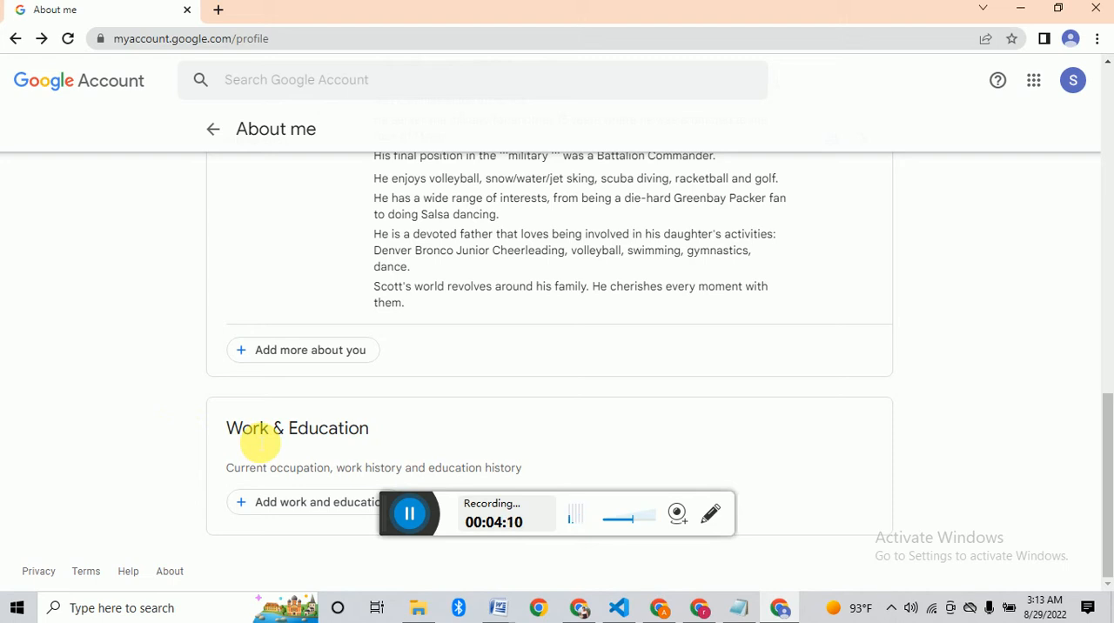
mouse_move(244, 96)
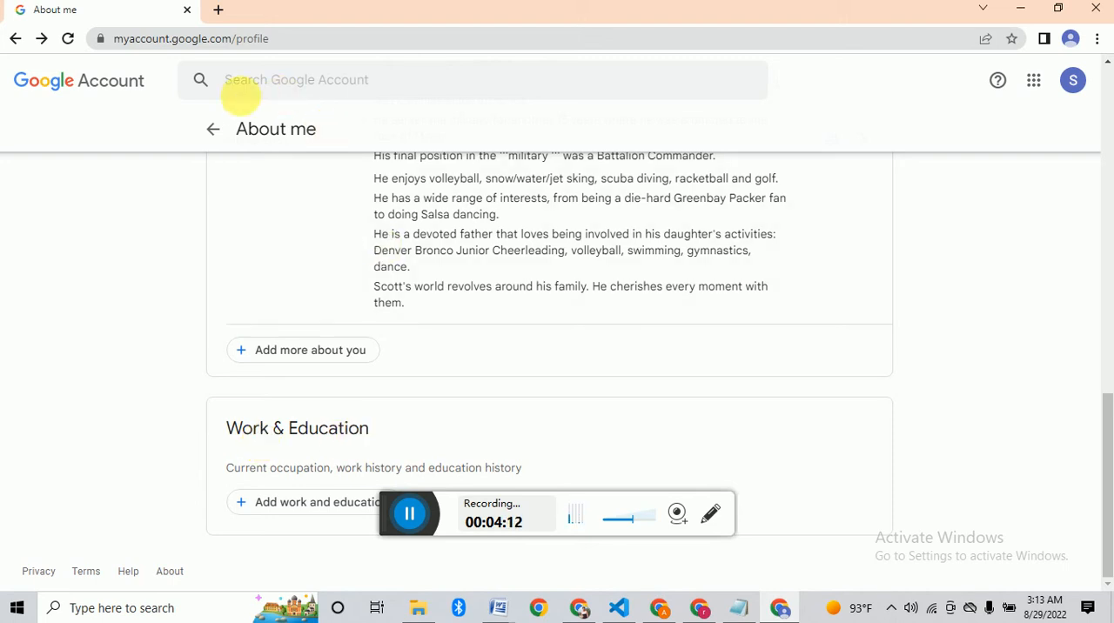
left_click(213, 128)
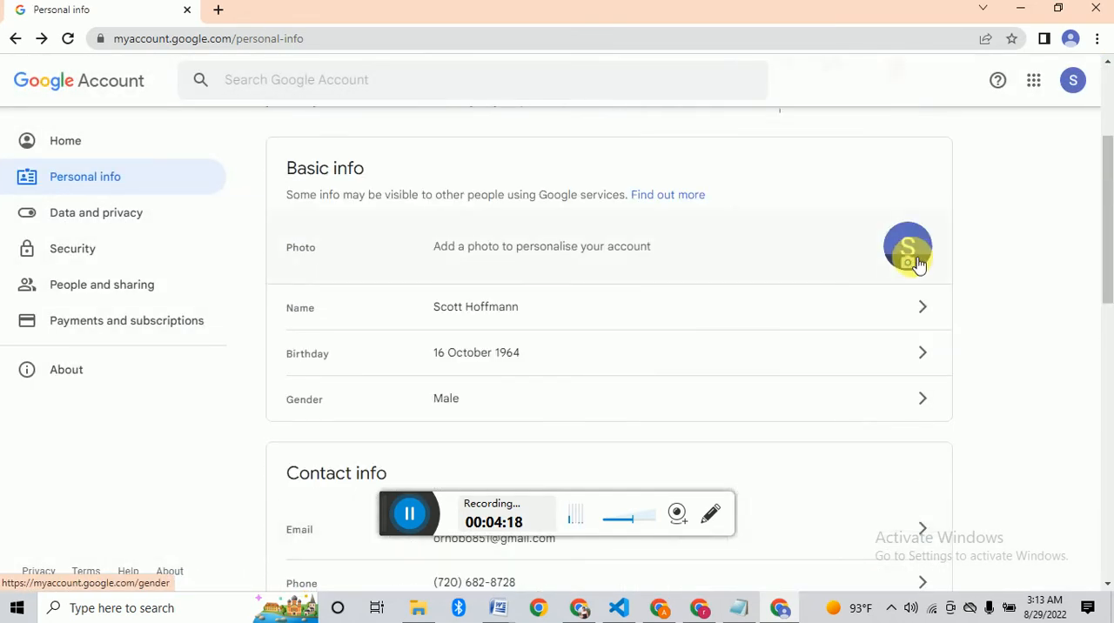
- Pick a JPEG photo from Downloads to upload as the profile picture
left_click(909, 247)
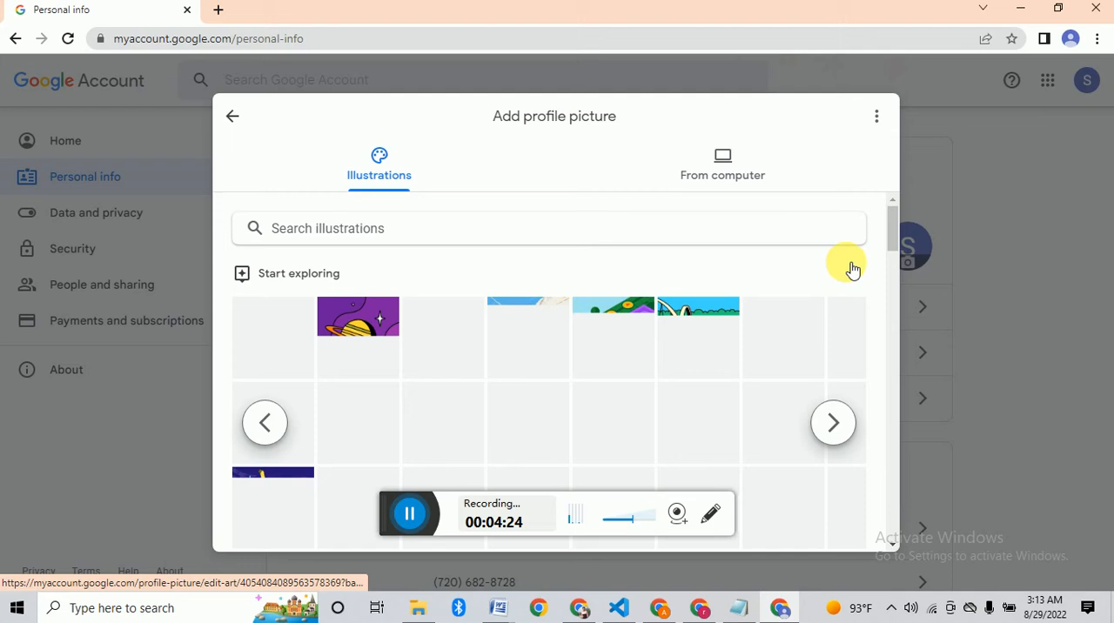
left_click(720, 165)
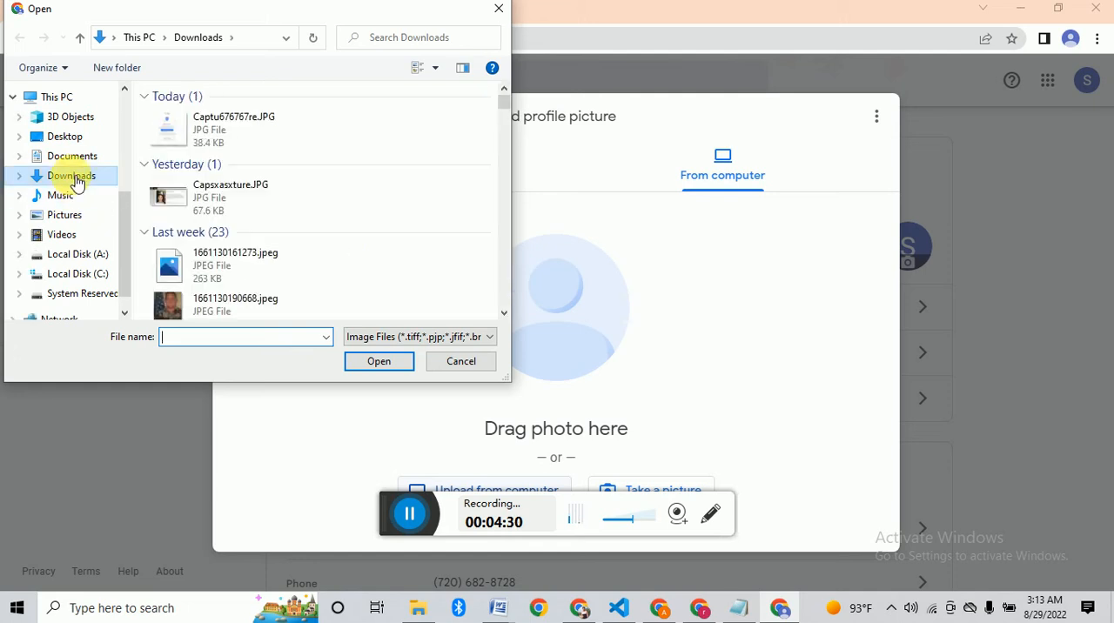
scroll("down", 3)
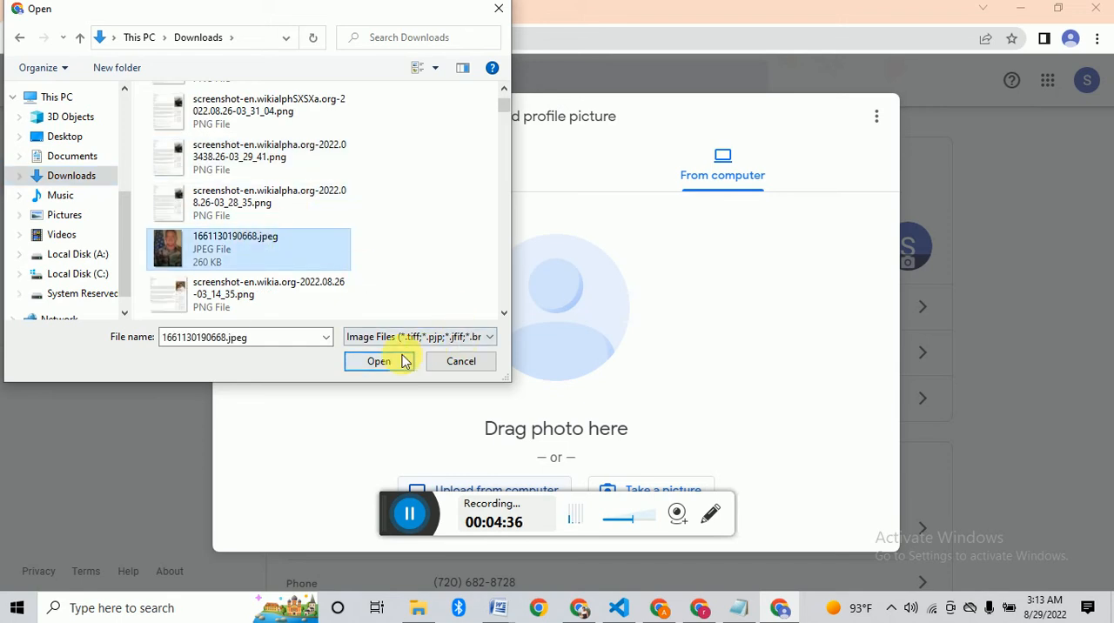
left_click(379, 362)
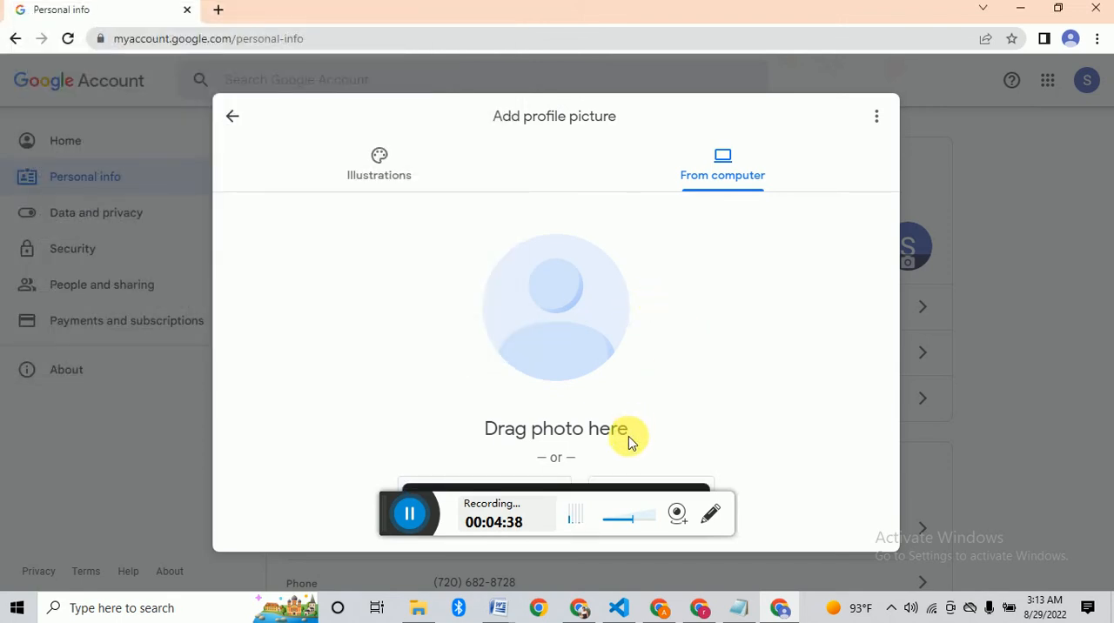
mouse_move(541, 505)
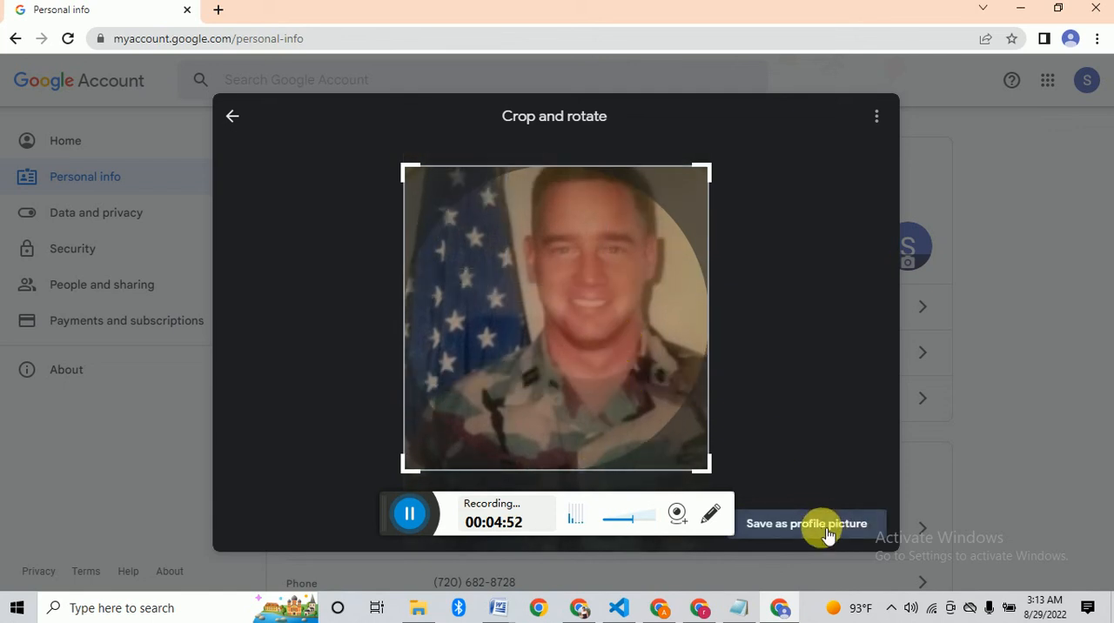
- Save the uploaded portrait as the profile picture and switch to the other Chrome window
left_click(806, 523)
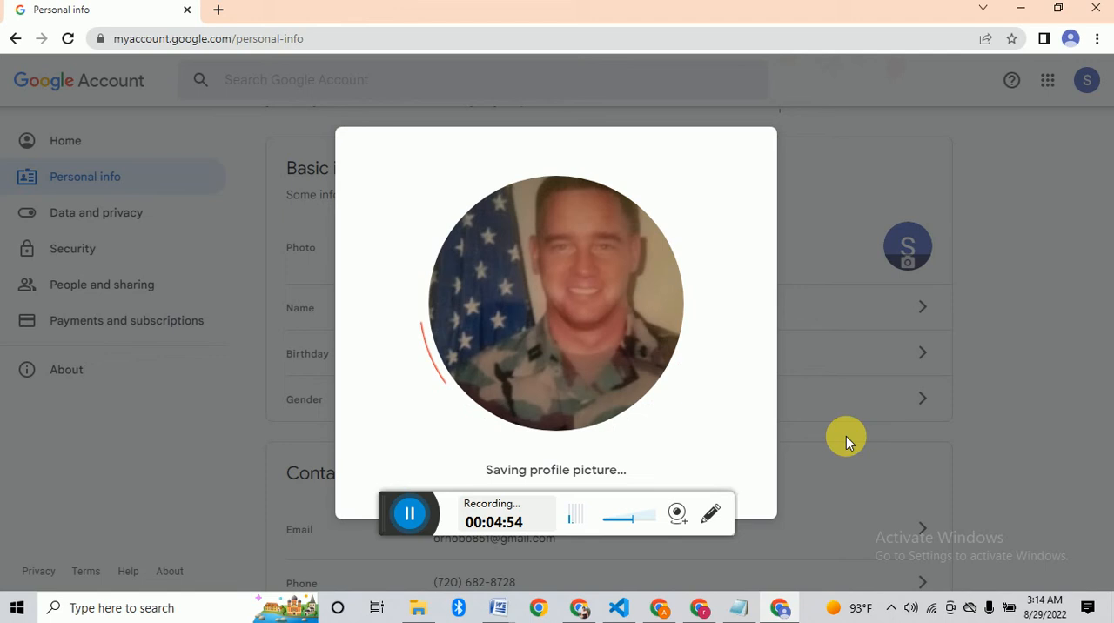
mouse_move(968, 362)
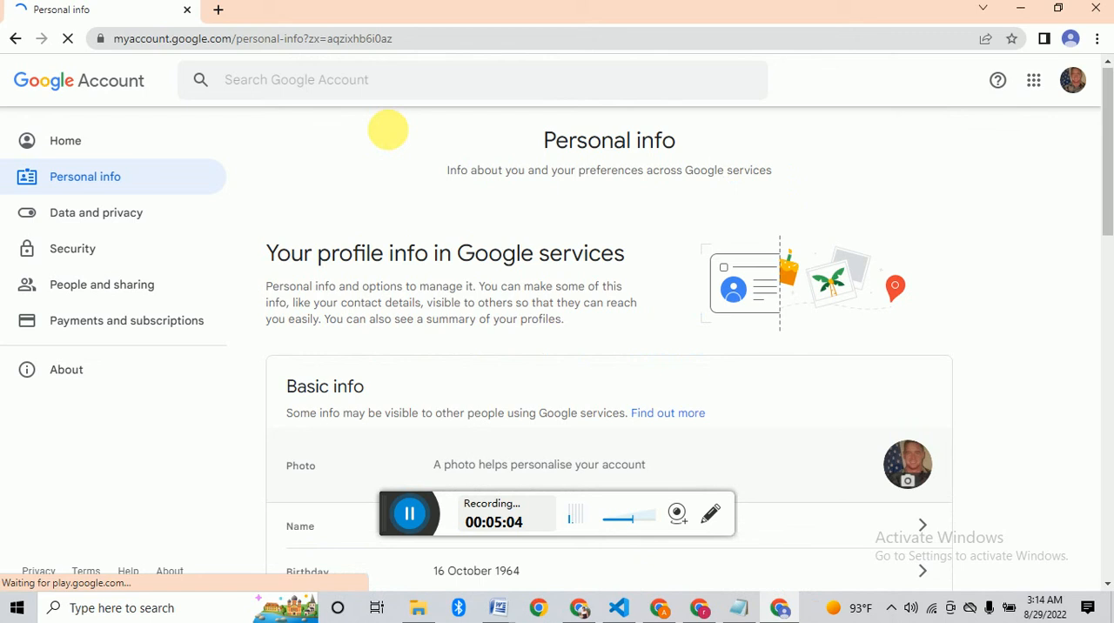
scroll("down", 3)
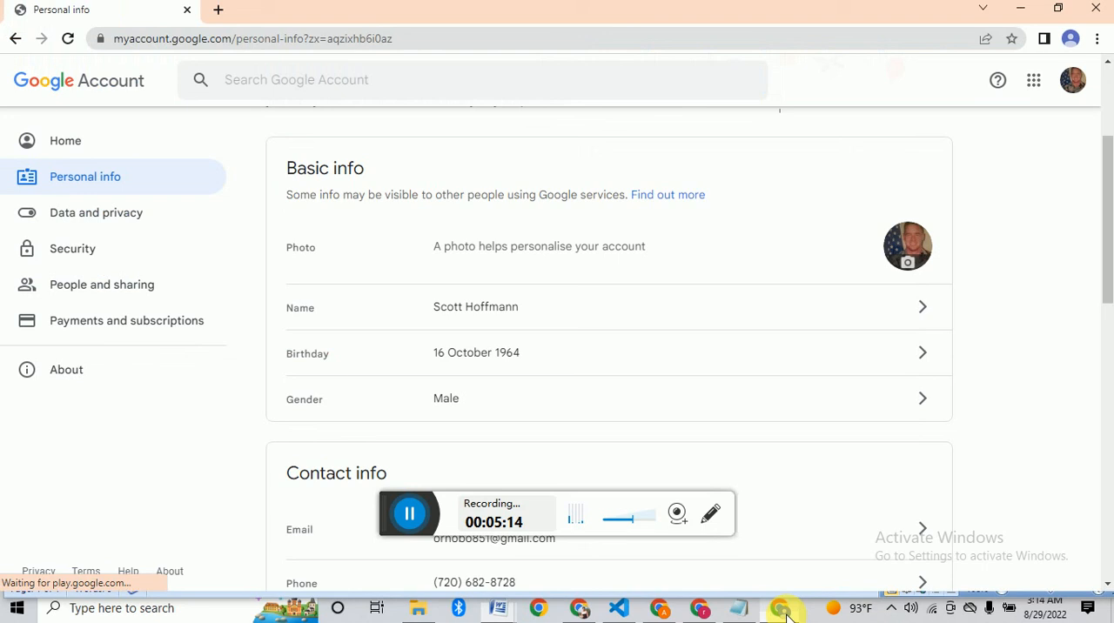
mouse_move(530, 269)
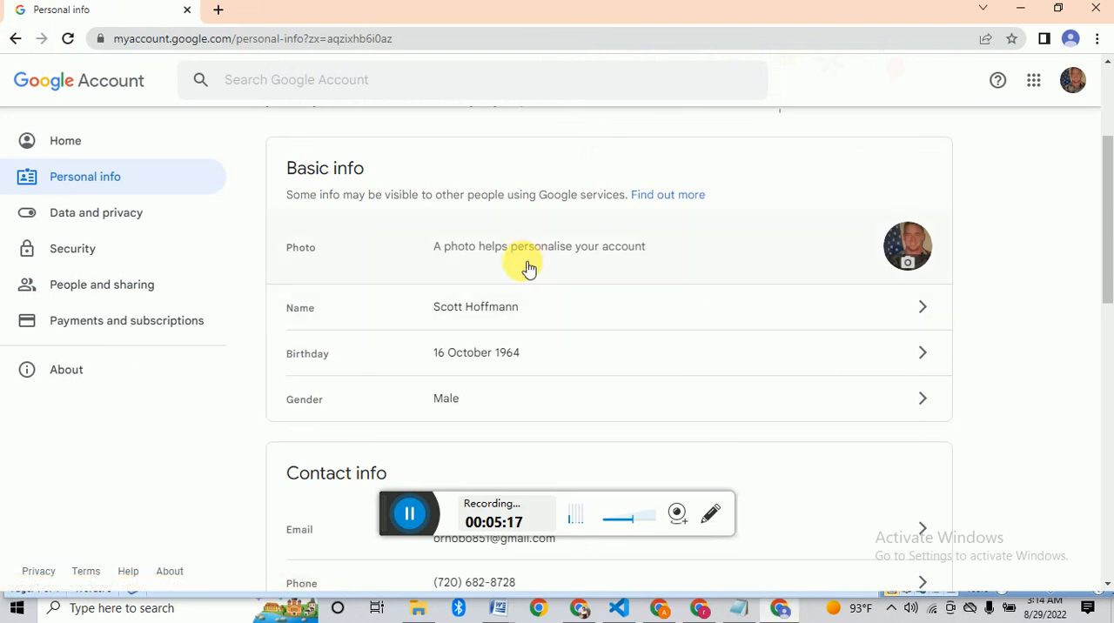
left_click(613, 10)
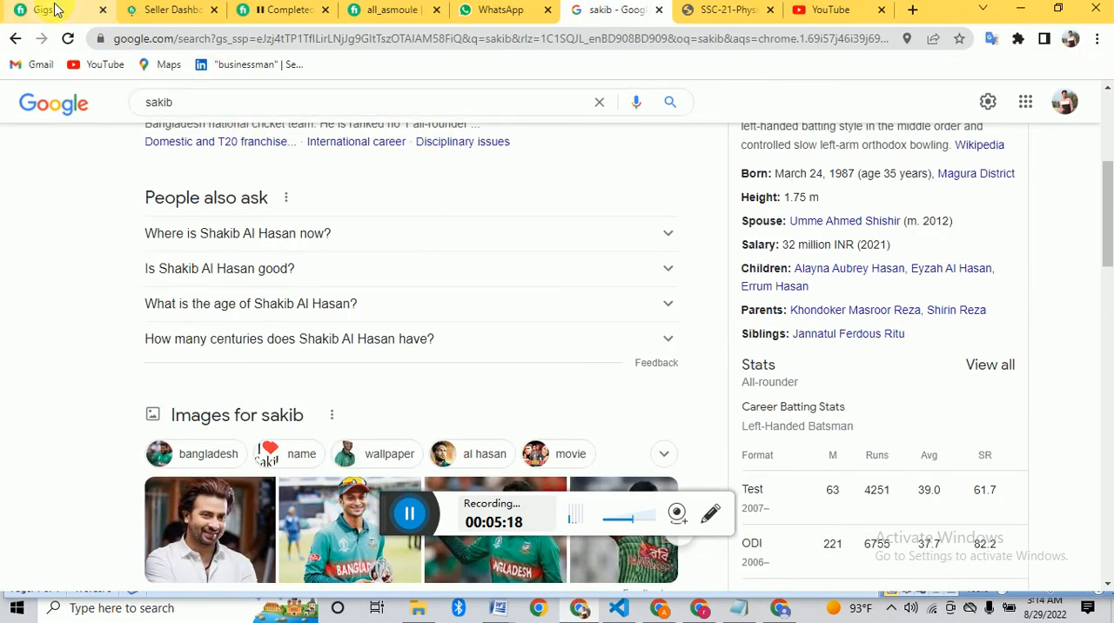
left_click(165, 10)
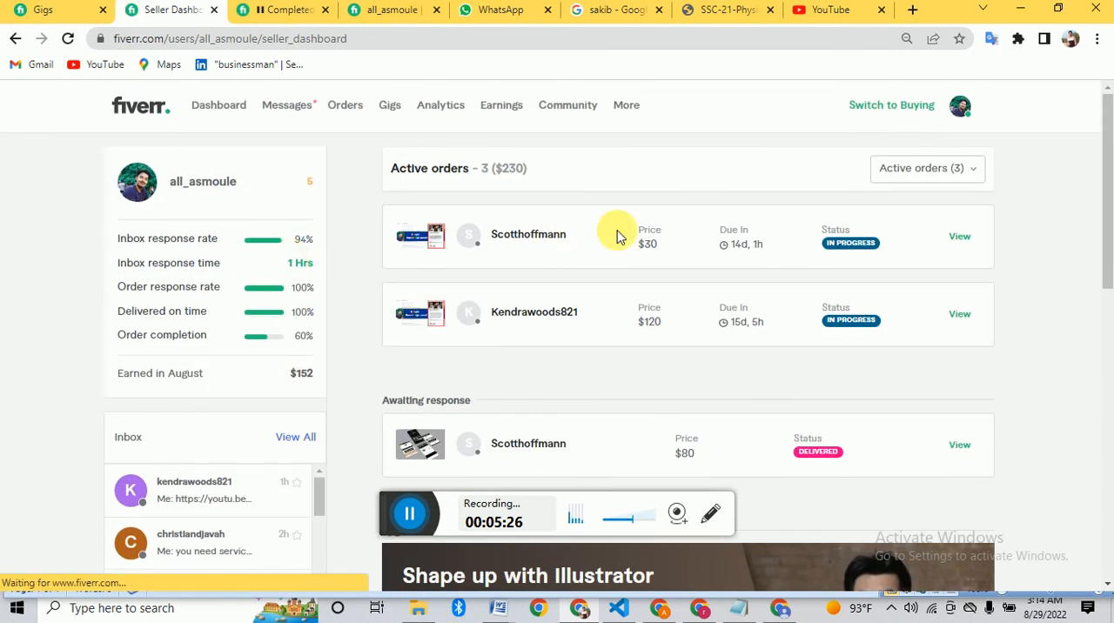
scroll("down", 3)
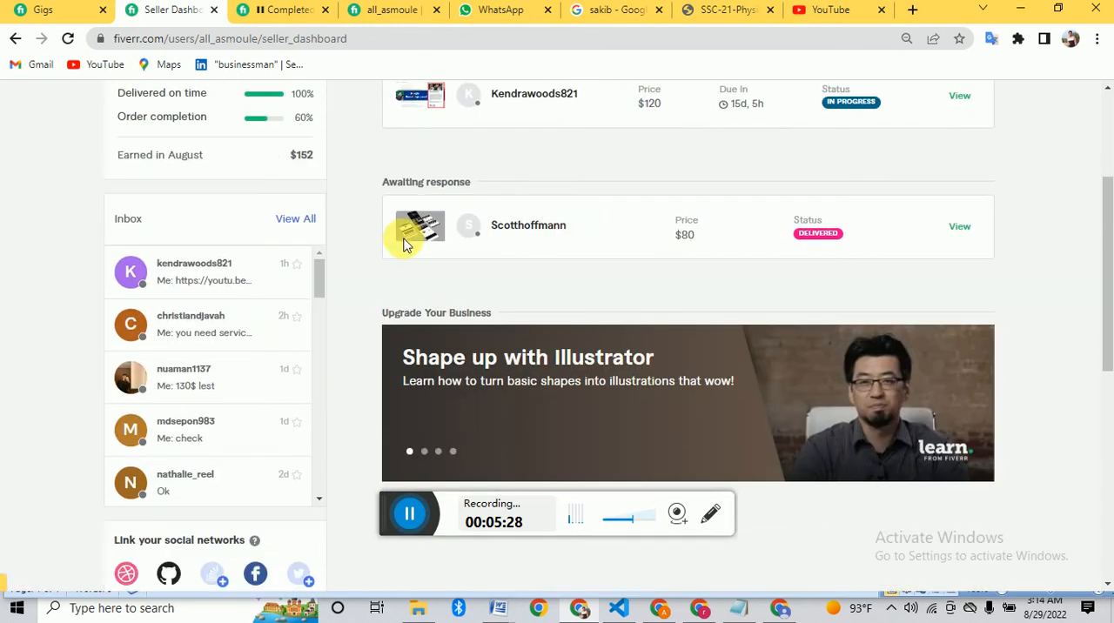
scroll("down", 3)
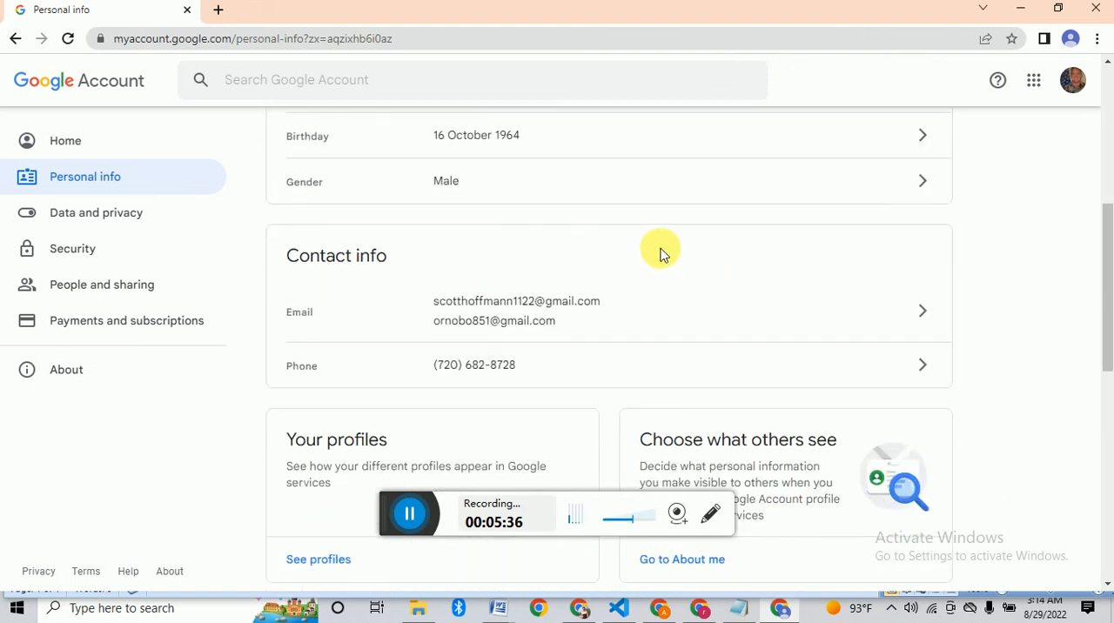
mouse_move(352, 312)
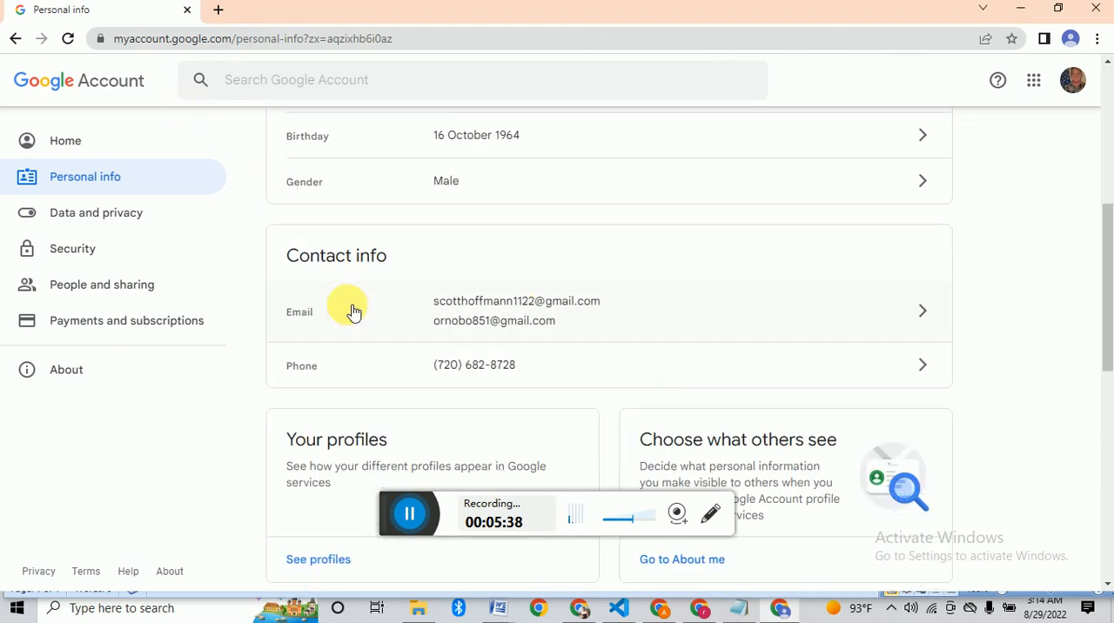